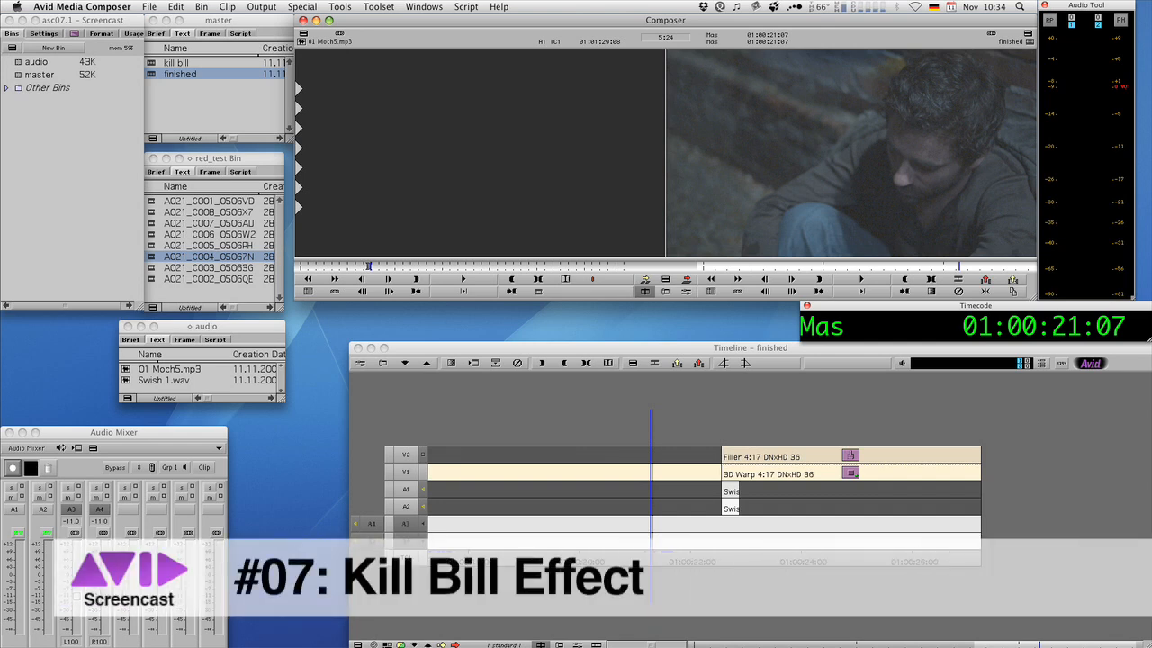
mouse_move(662, 561)
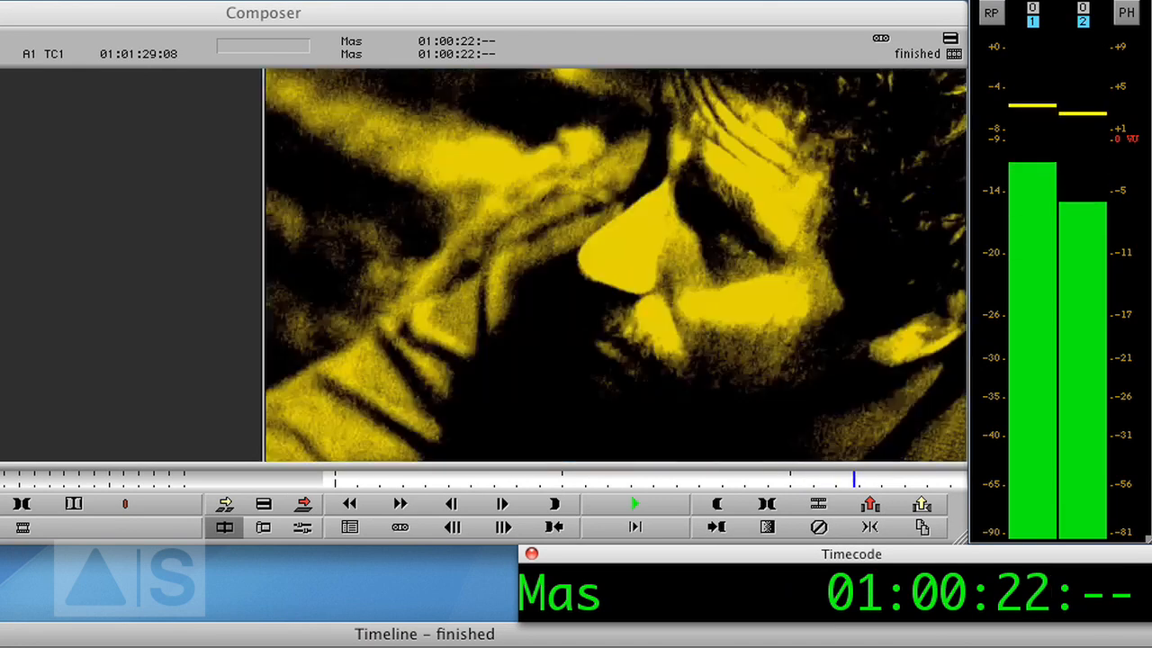
Step: Apply Timewarp from the Effect Palette and show its flat 100% speed graph in the Motion Effect Editor
click(633, 504)
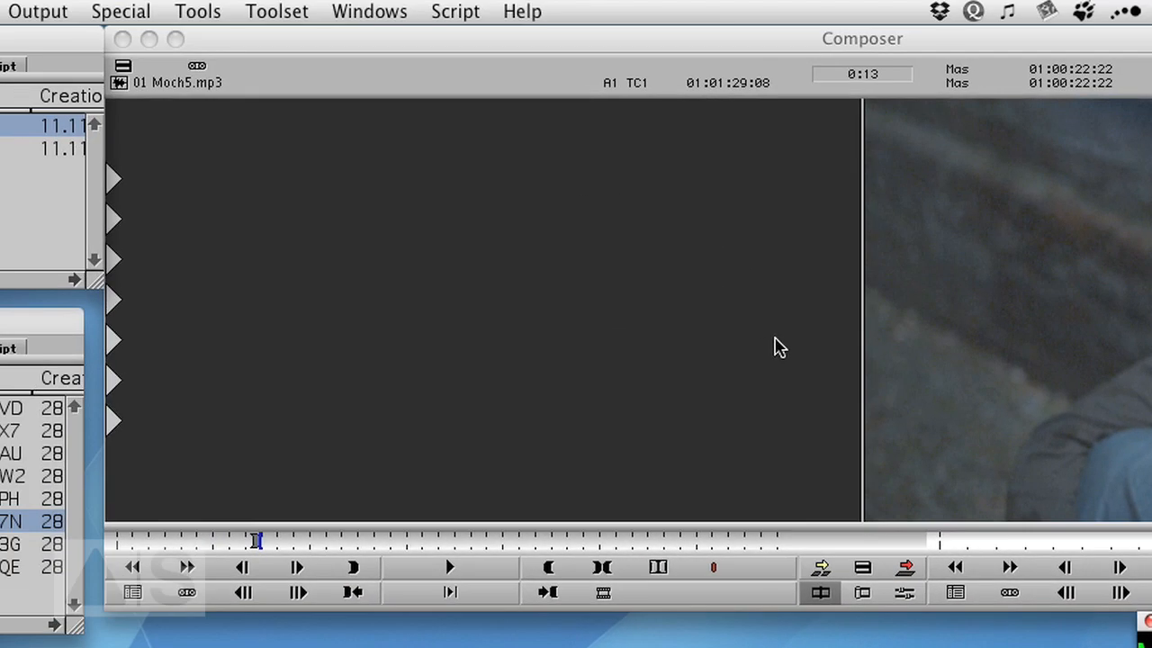
click(198, 11)
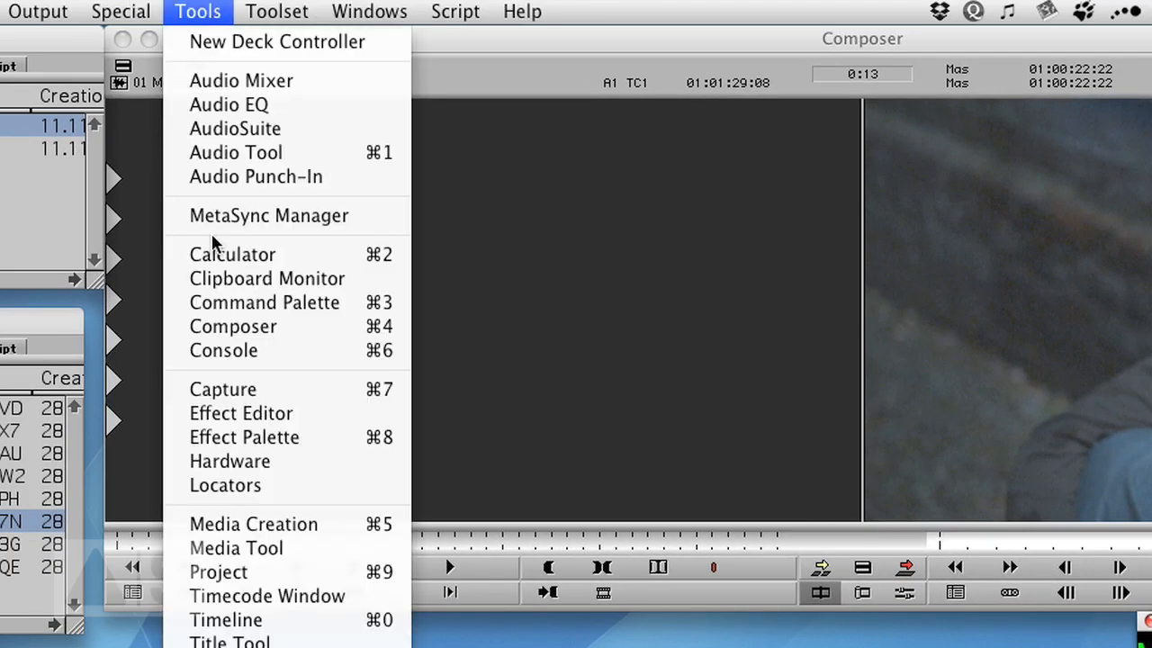
click(245, 438)
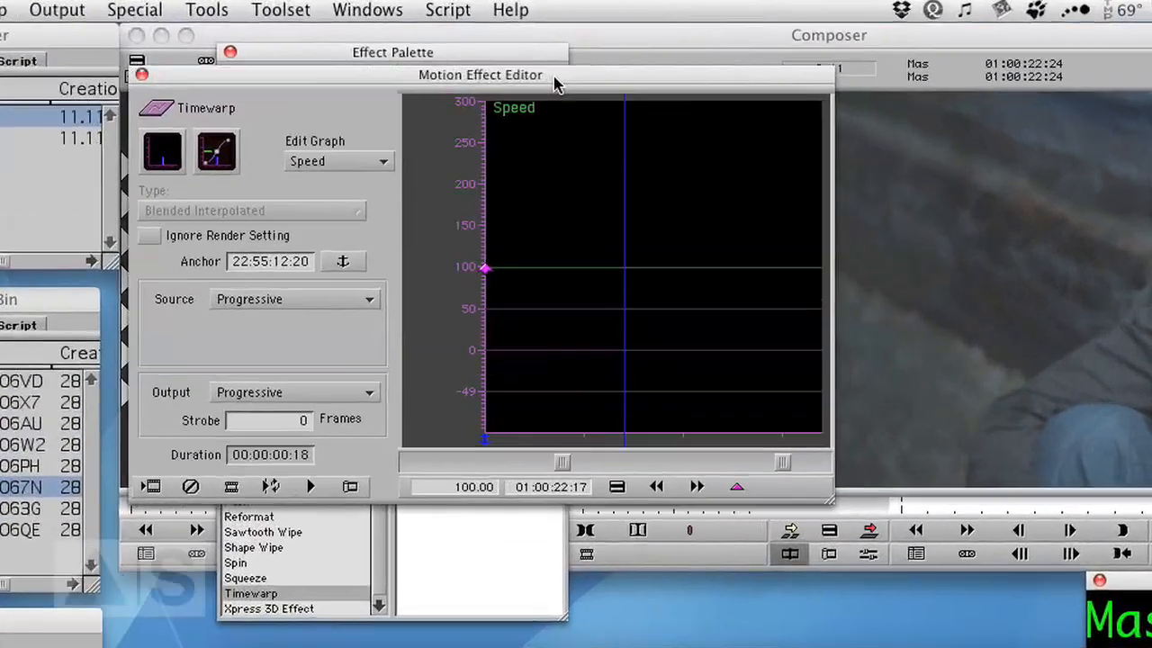
drag(554, 76, 468, 79)
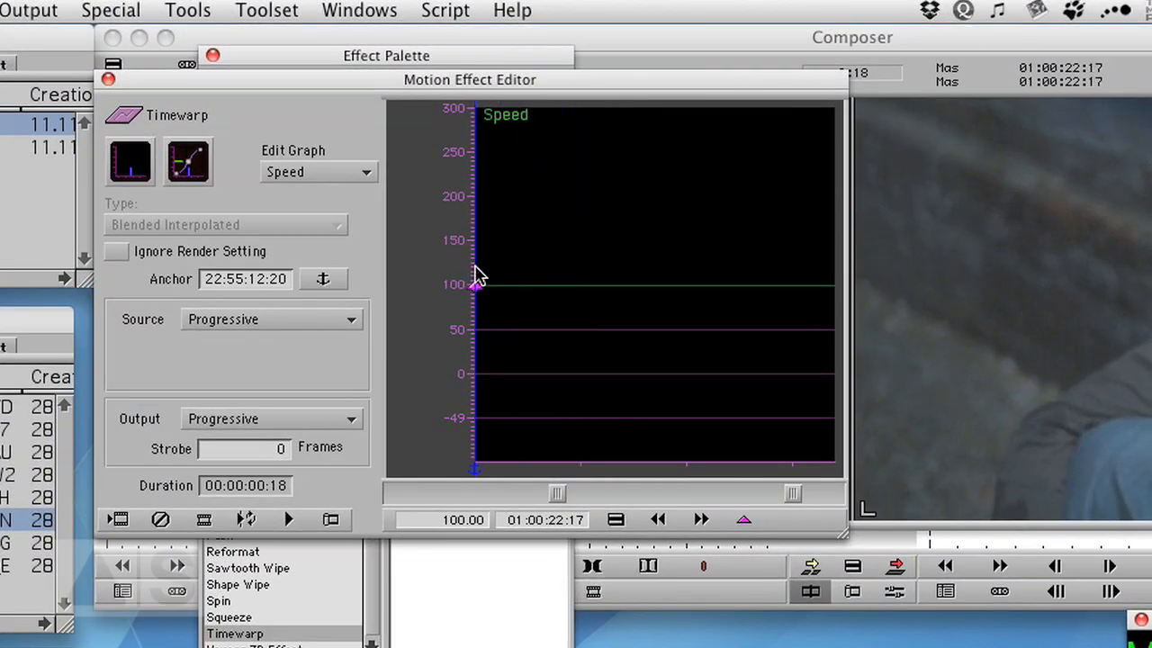
mouse_move(576, 327)
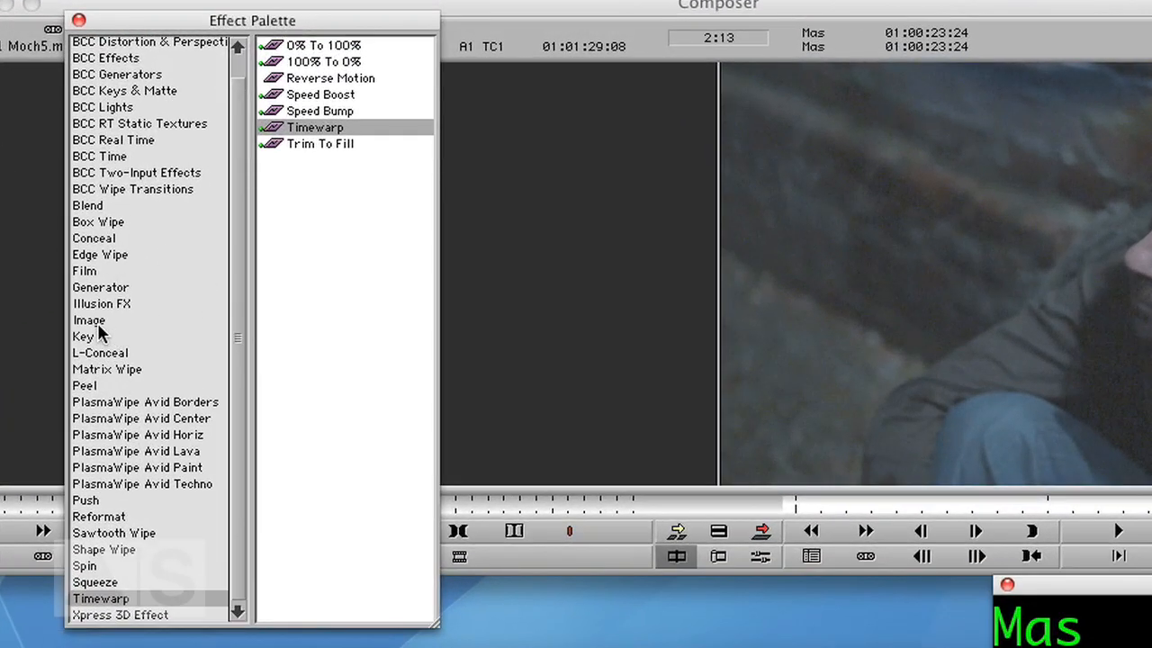
Step: Apply Image > Color Effect with Sat -100, W Point 67 and B Point 45 for harsh black and white
click(90, 321)
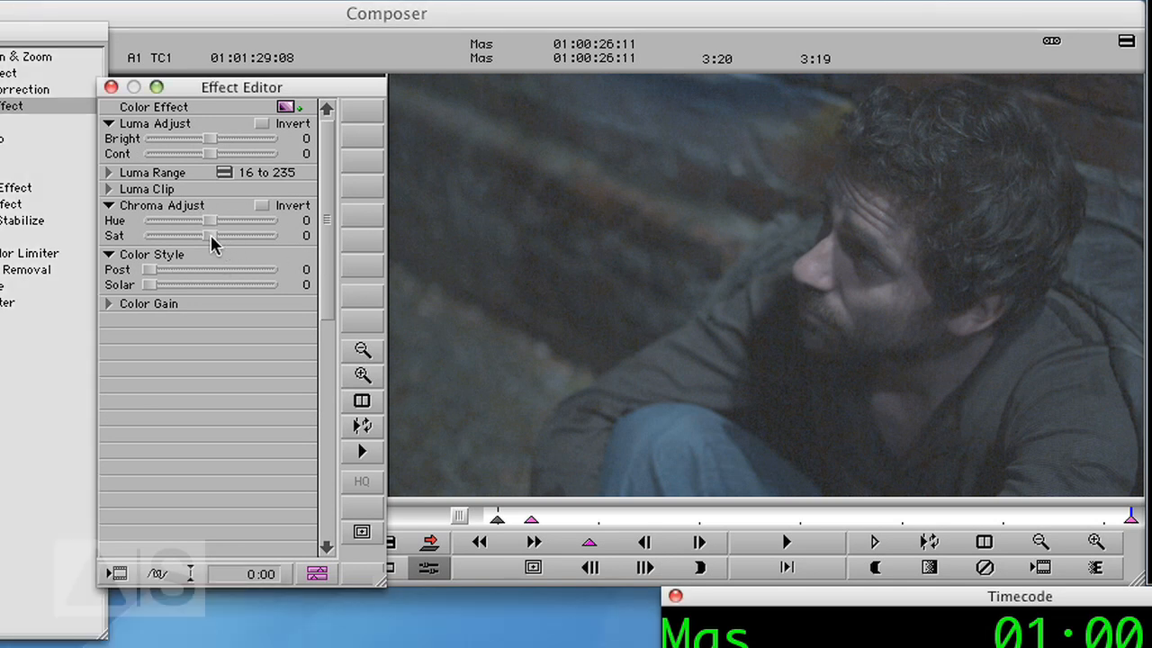
drag(209, 234, 147, 234)
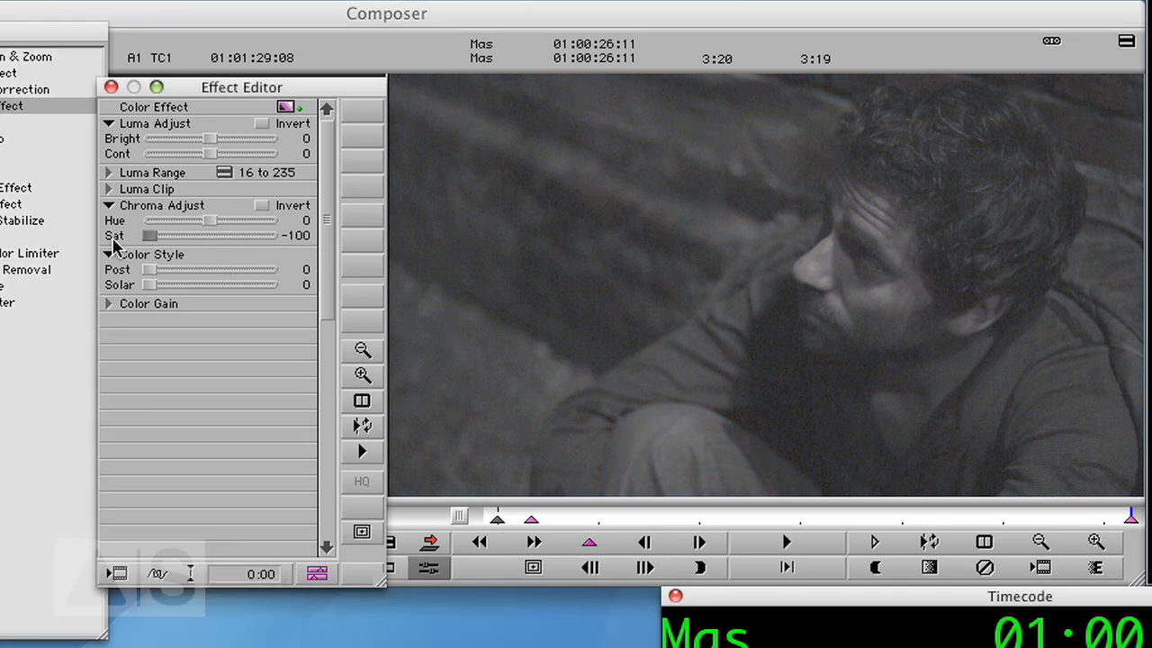
click(108, 173)
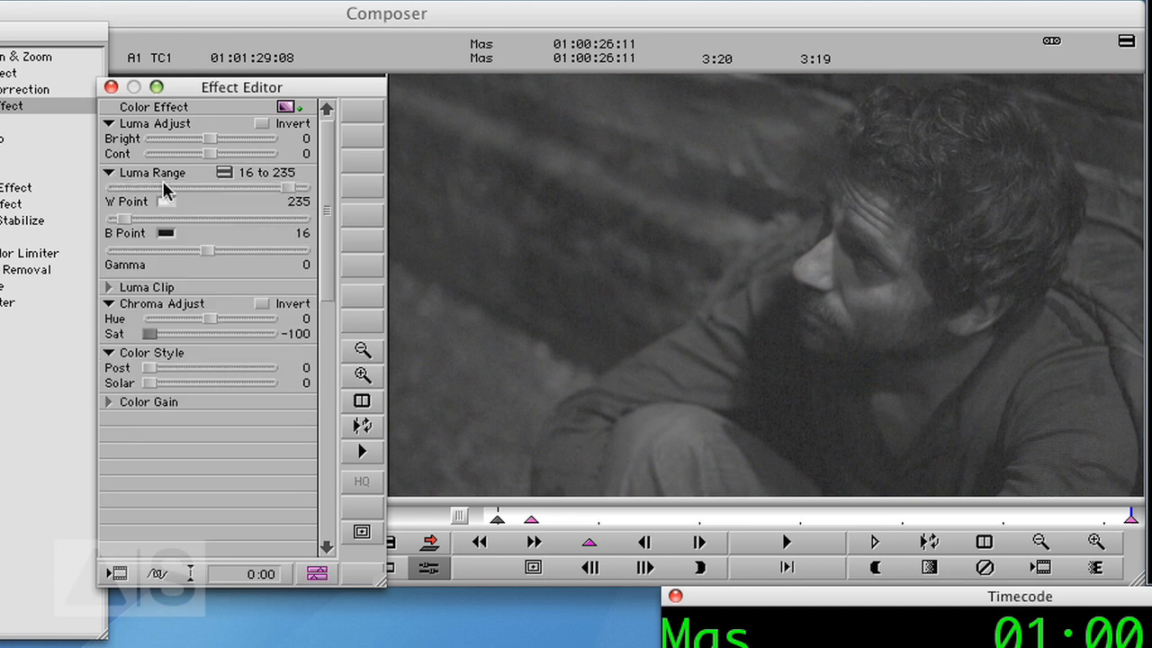
drag(310, 185, 273, 185)
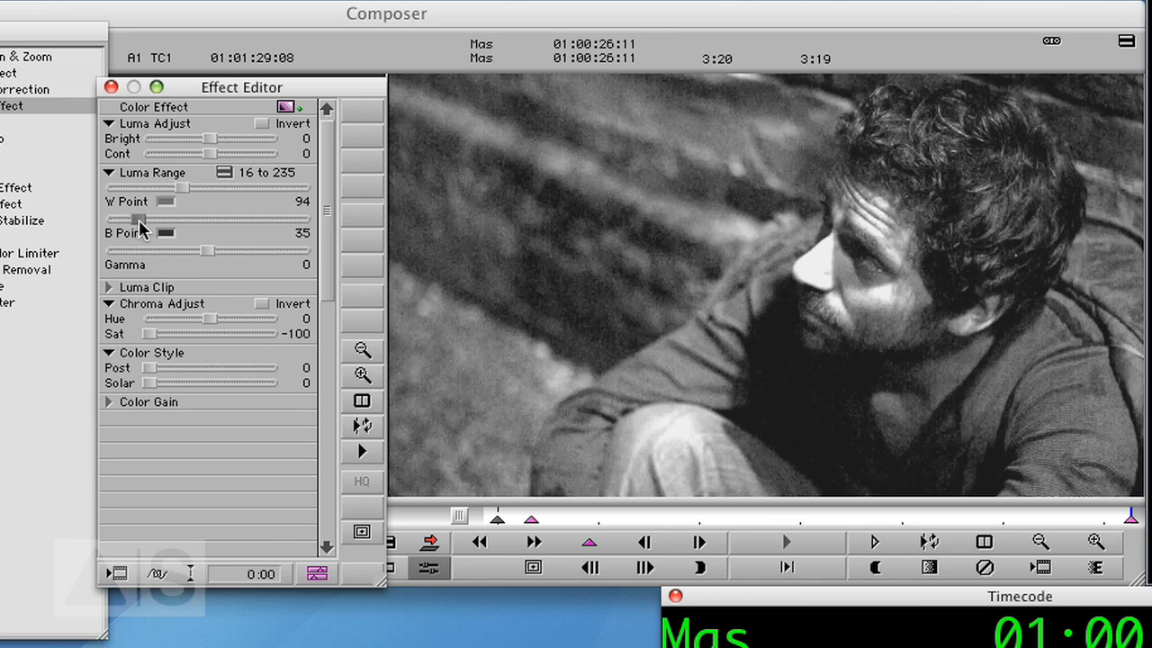
drag(140, 216, 166, 216)
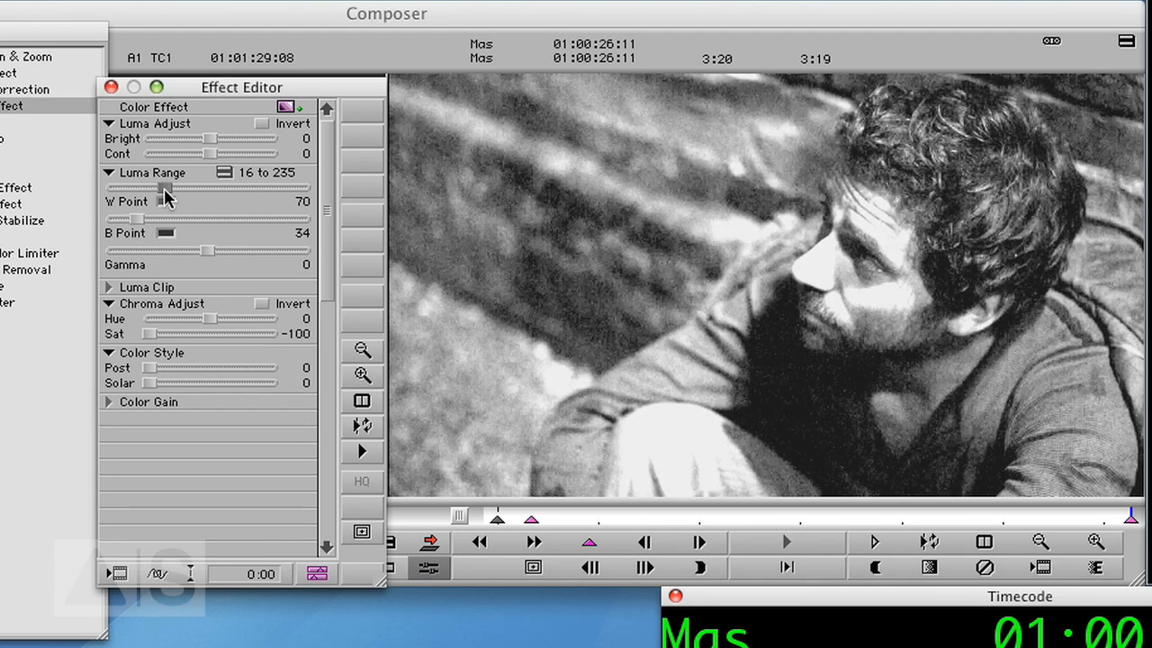
drag(166, 189, 135, 219)
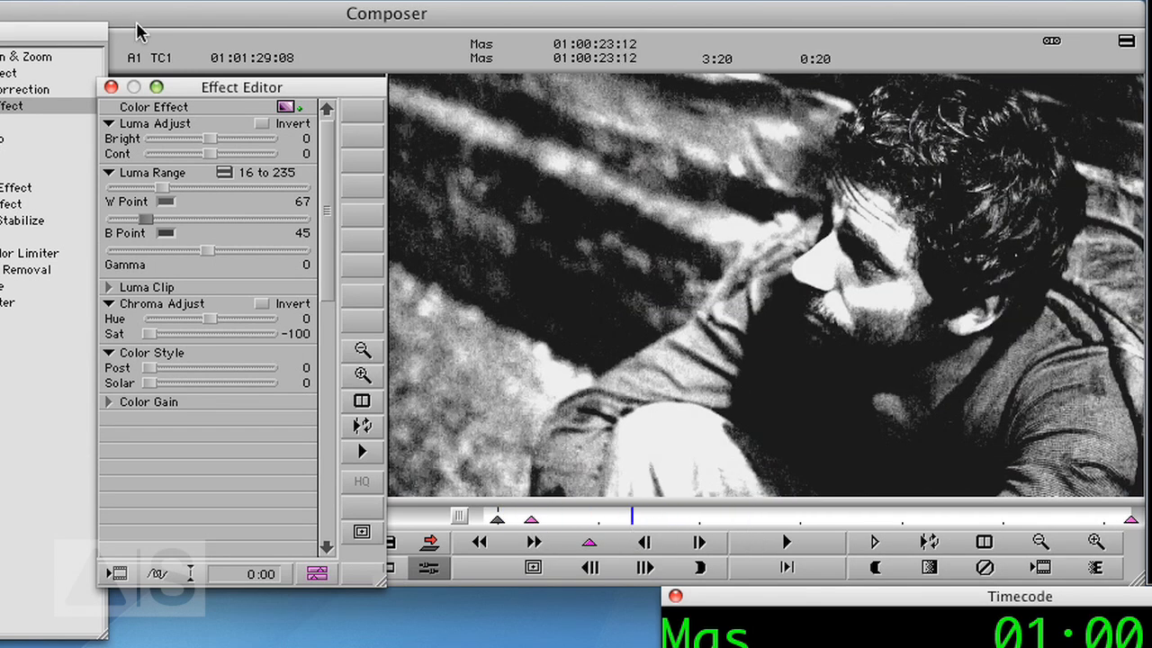
click(112, 87)
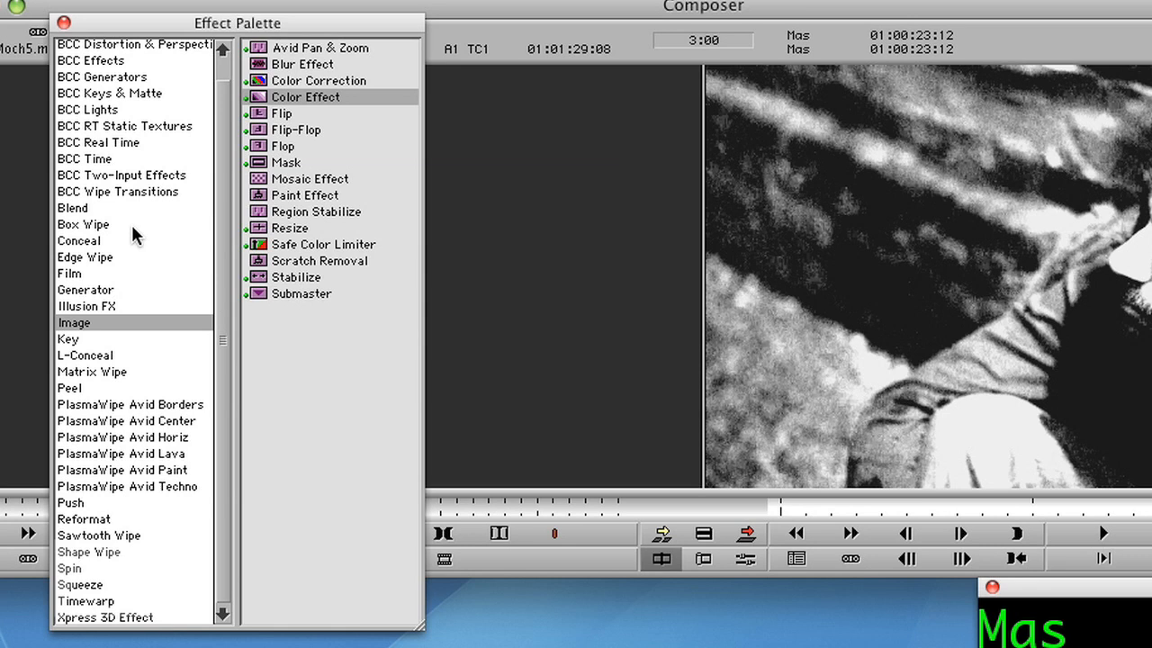
Step: Apply Blend > 3D Warp and add a keyframe for the zoom
click(72, 207)
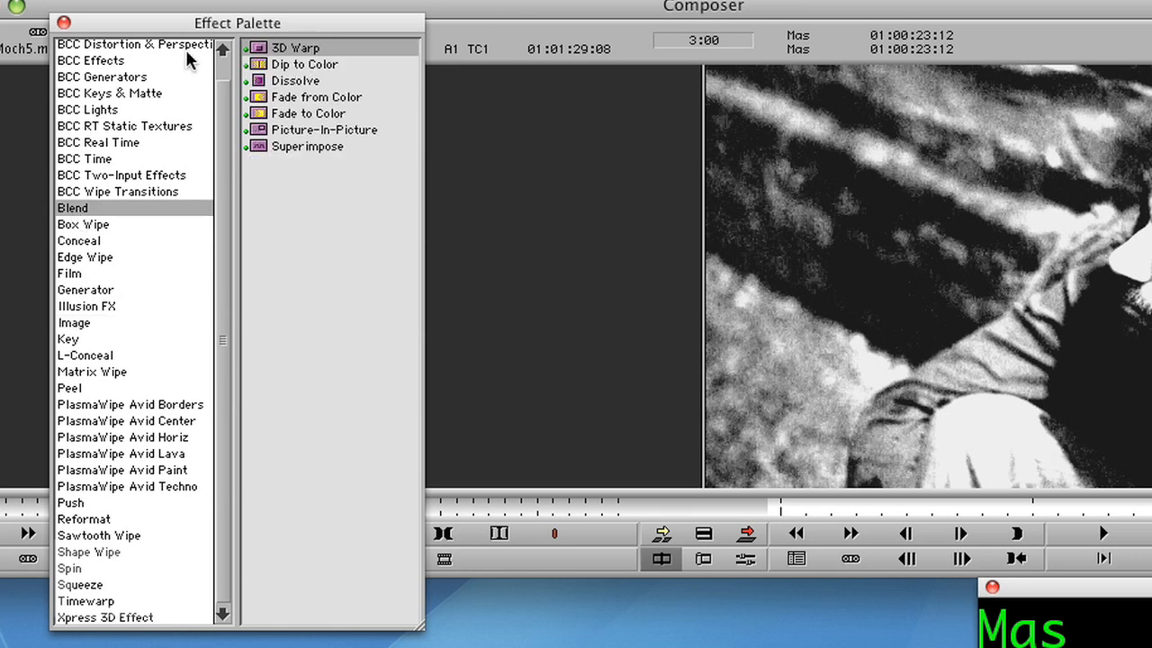
click(295, 47)
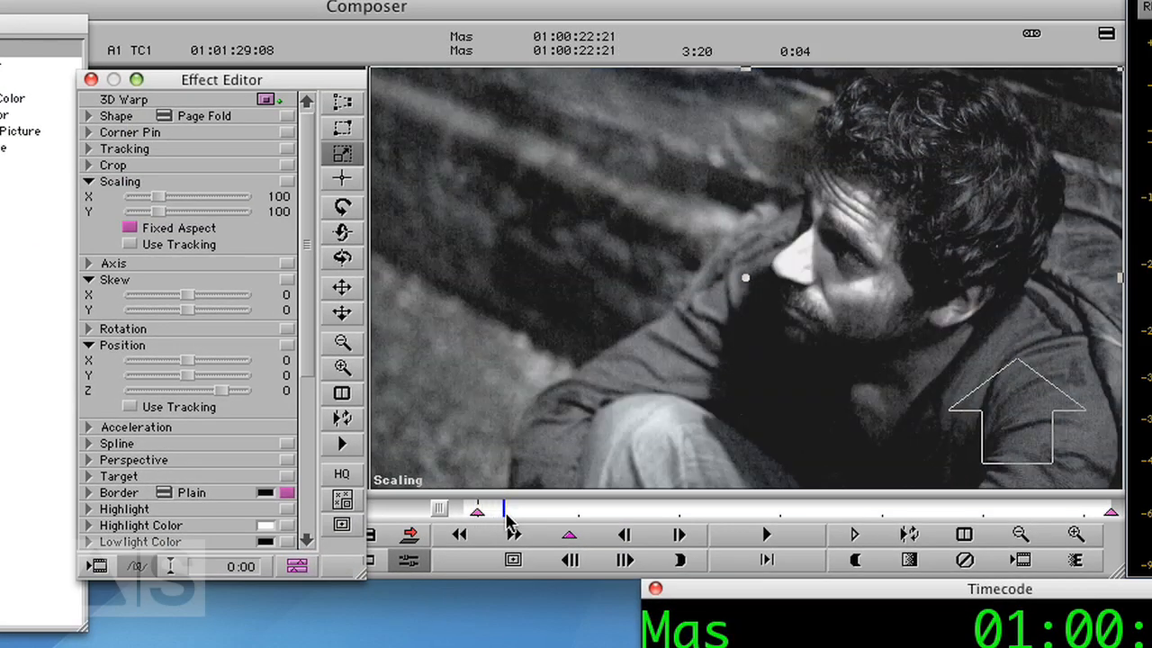
click(568, 533)
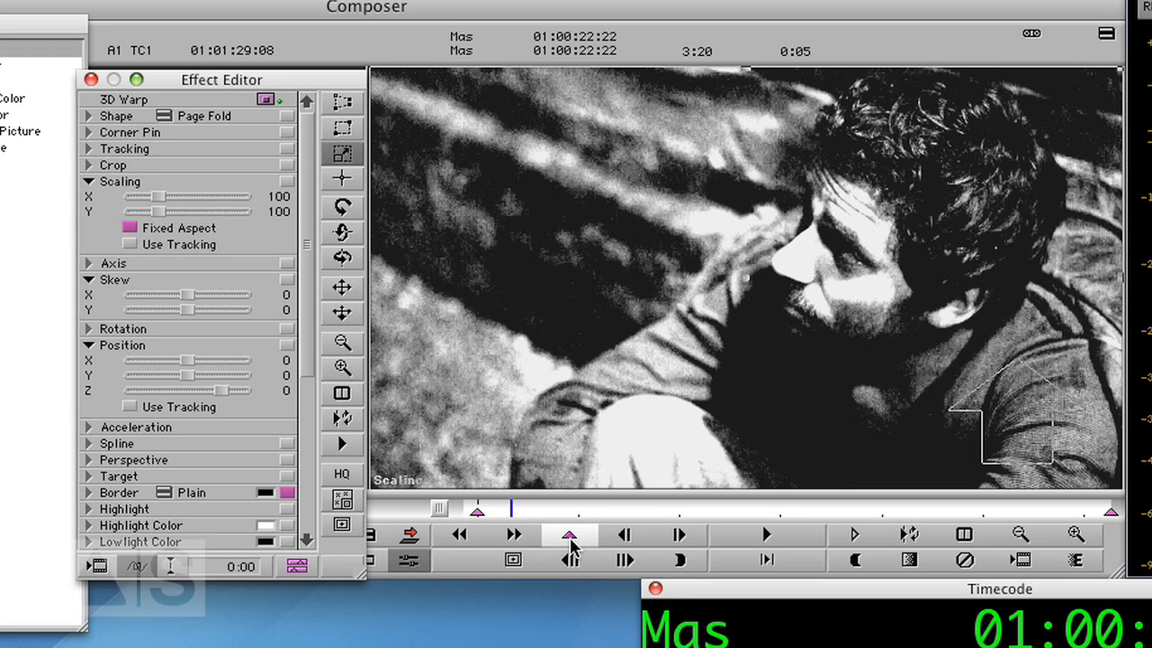
click(569, 534)
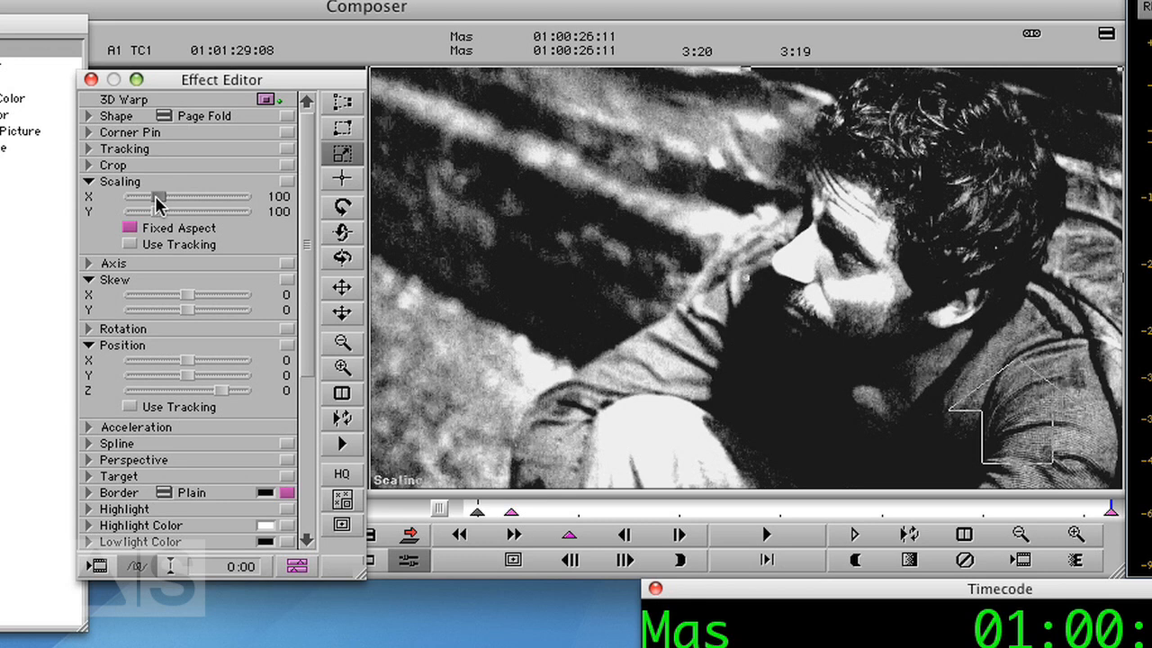
Step: At the end keyframe set Scaling to 233 and Skew X to 108
drag(158, 196, 189, 196)
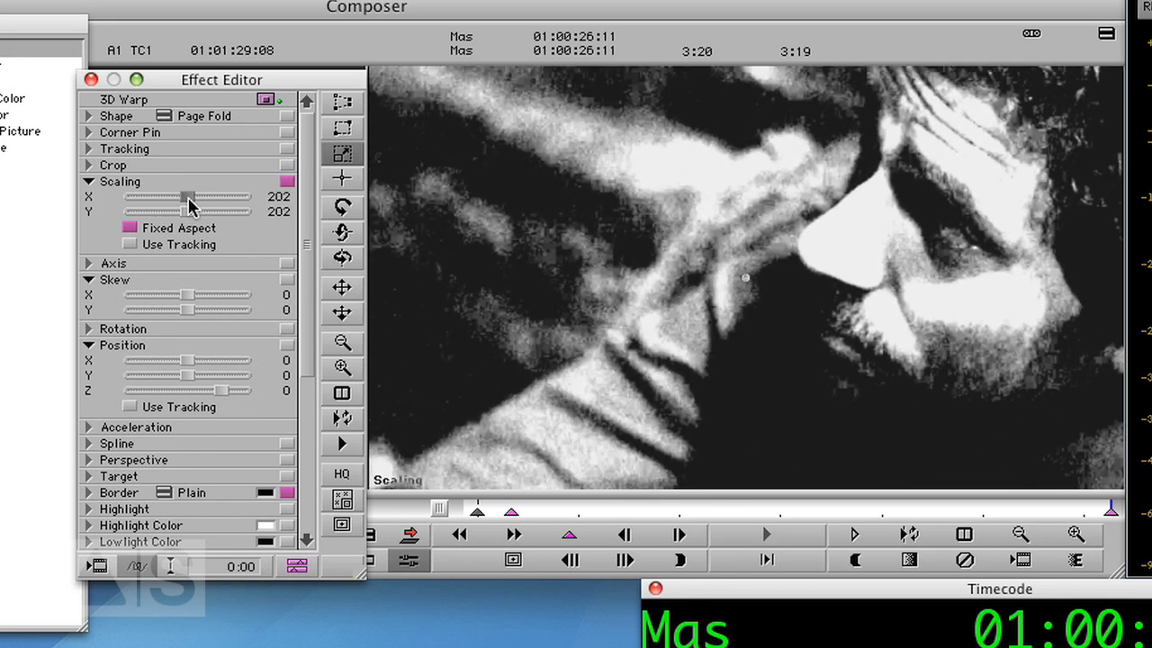
mouse_move(779, 209)
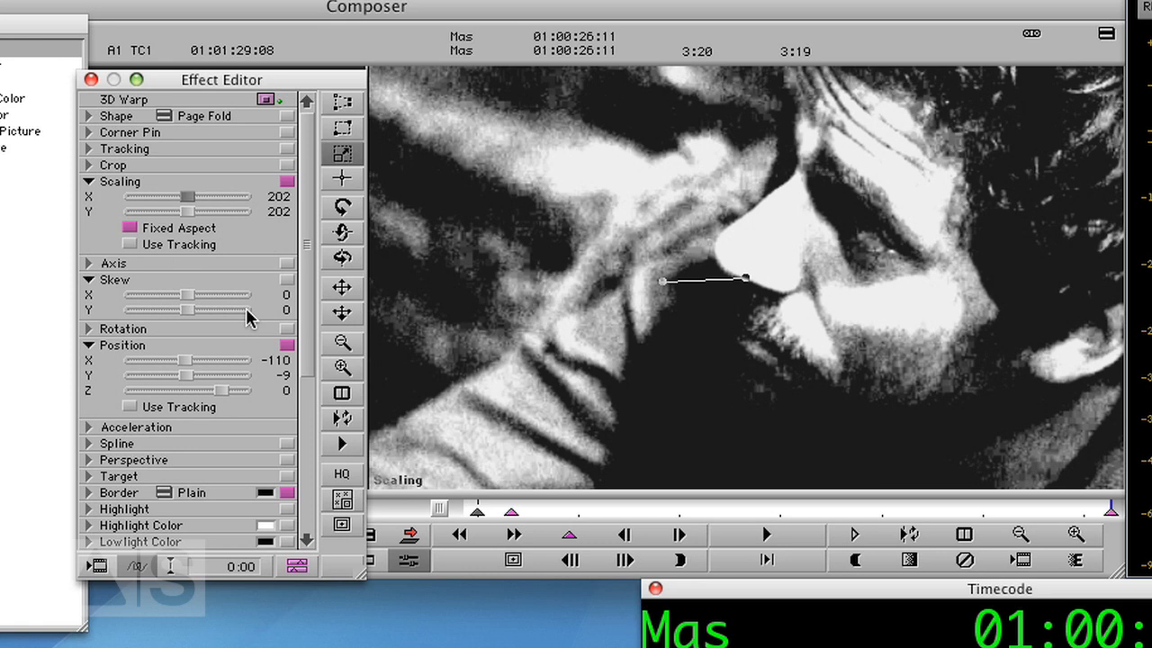
mouse_move(200, 306)
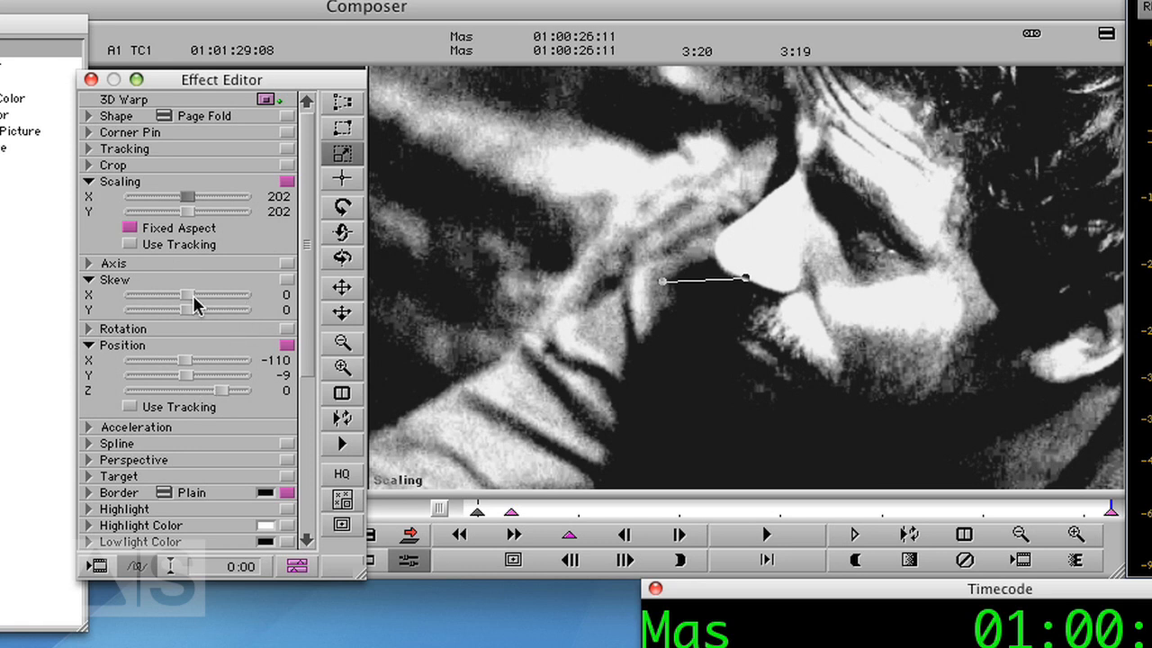
drag(151, 295, 187, 296)
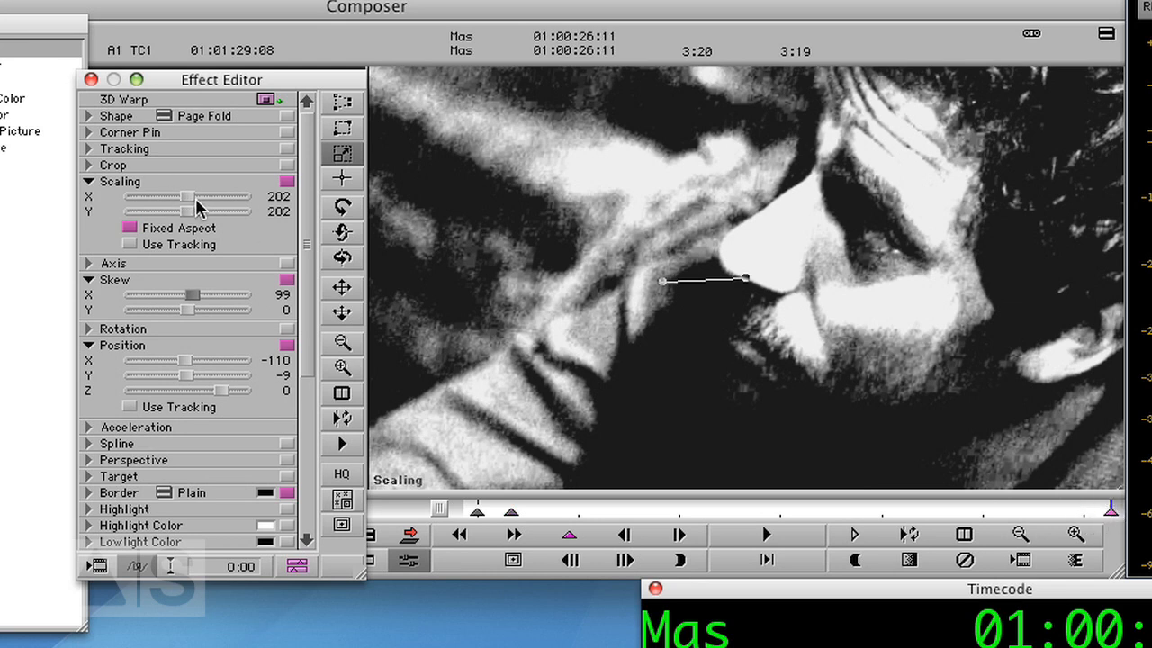
drag(180, 196, 189, 197)
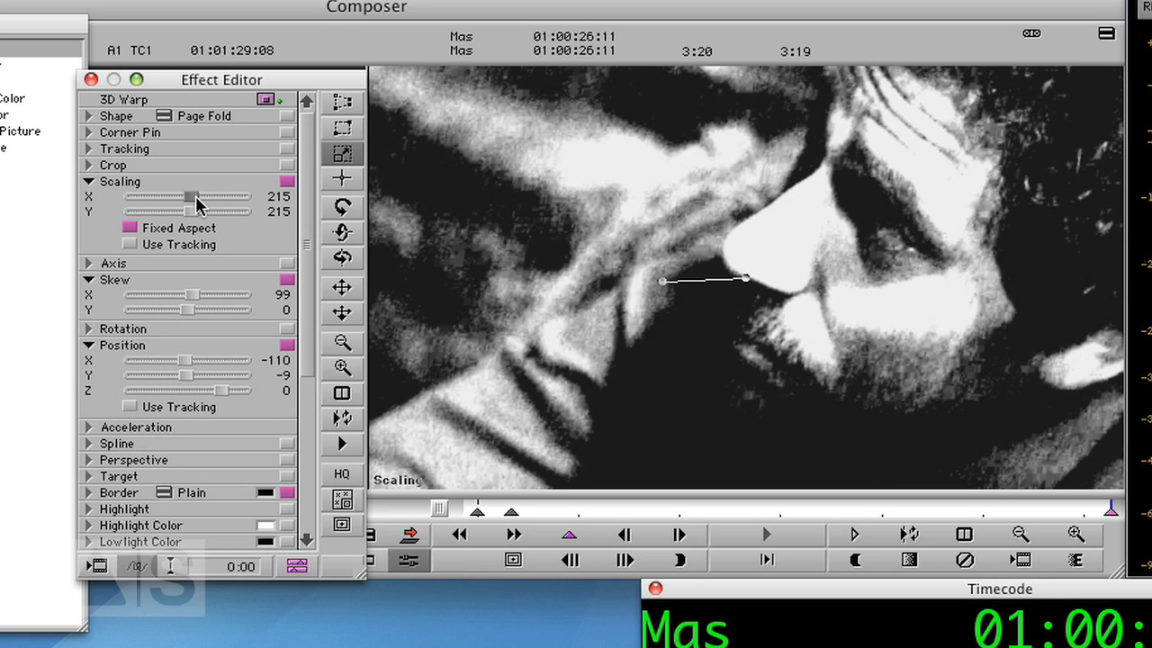
drag(187, 197, 201, 197)
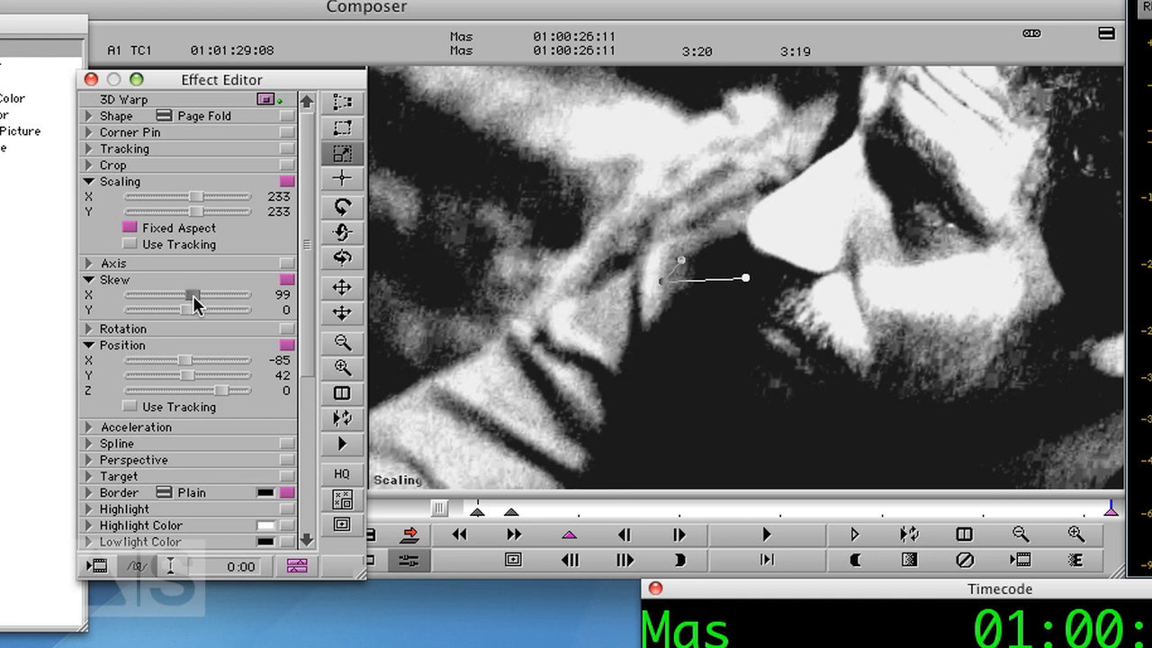
mouse_move(198, 320)
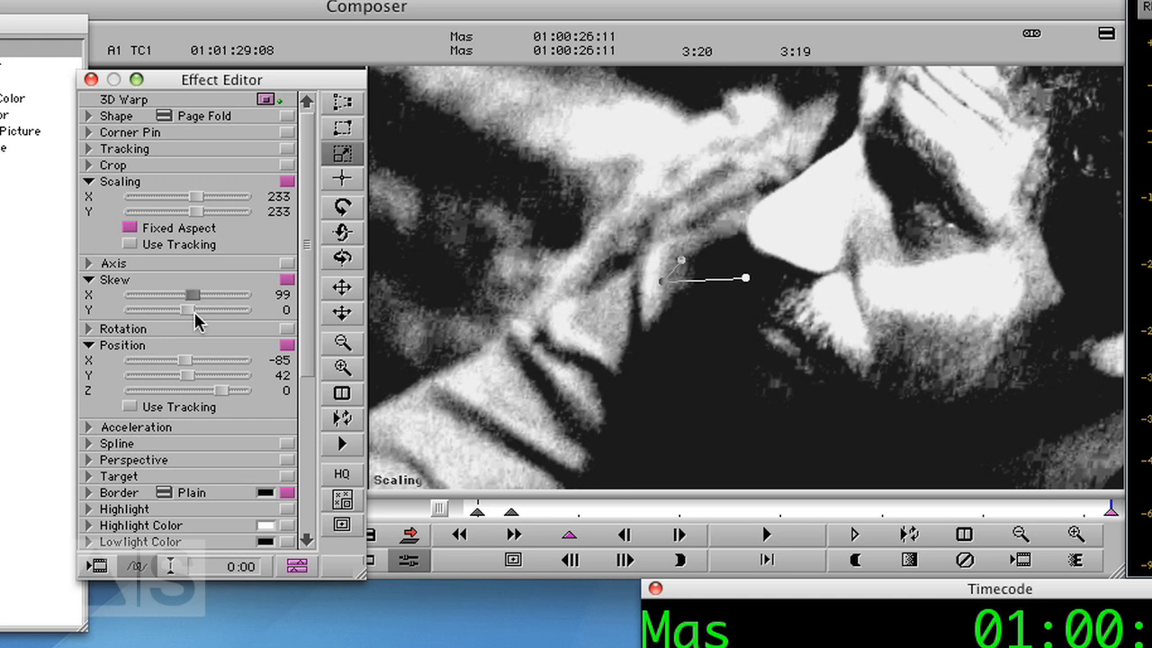
drag(189, 295, 201, 296)
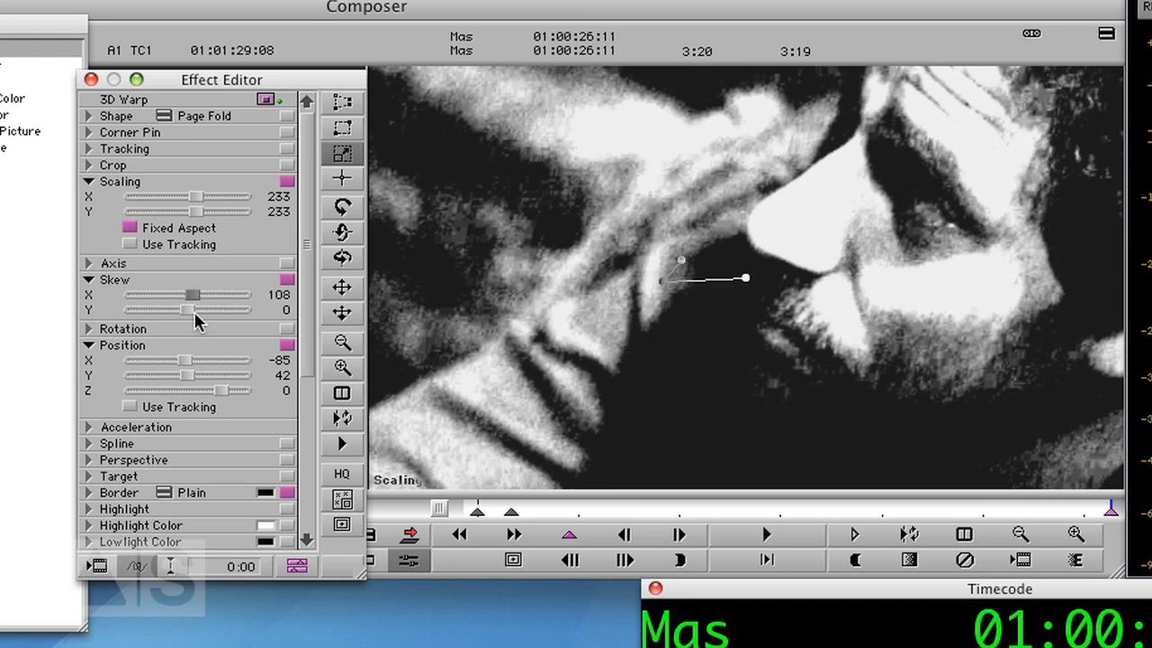
drag(189, 296, 196, 295)
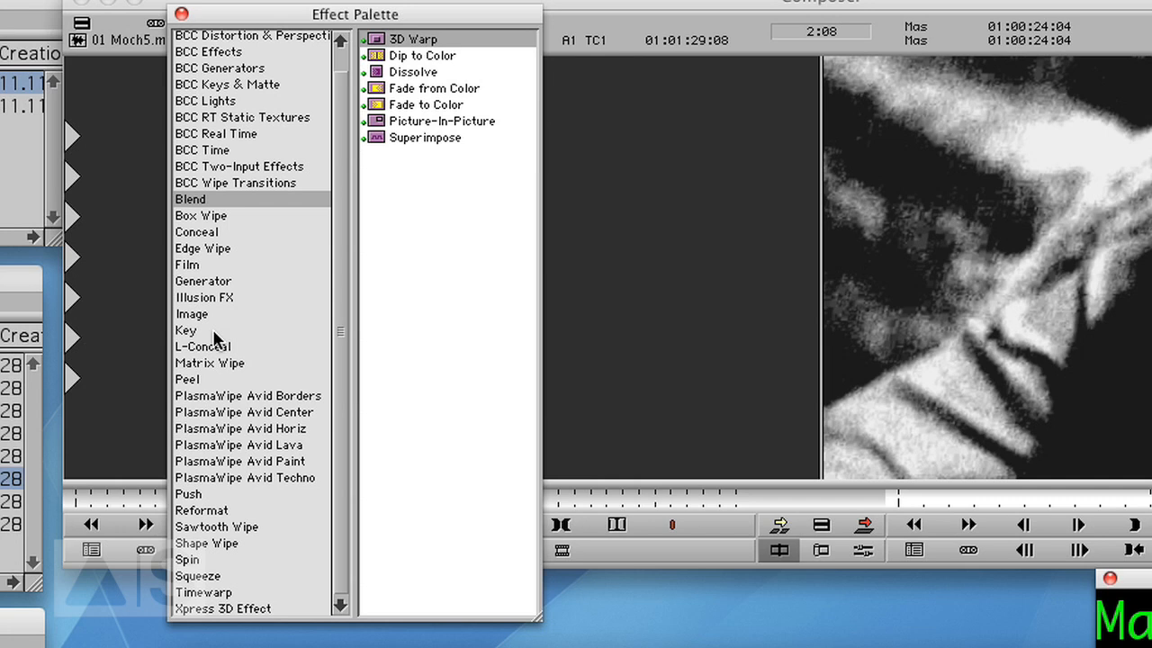
Step: Apply Image > Paint Effect, view the monitor at 75% and draw a red rectangle over the full frame
click(190, 313)
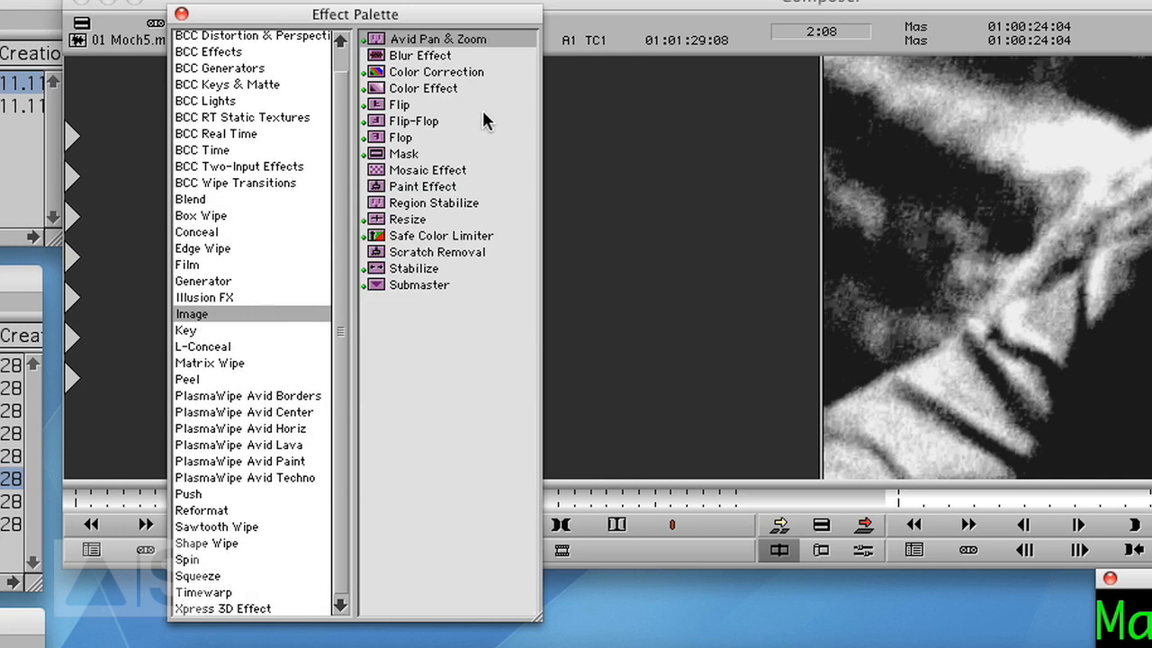
mouse_move(376, 187)
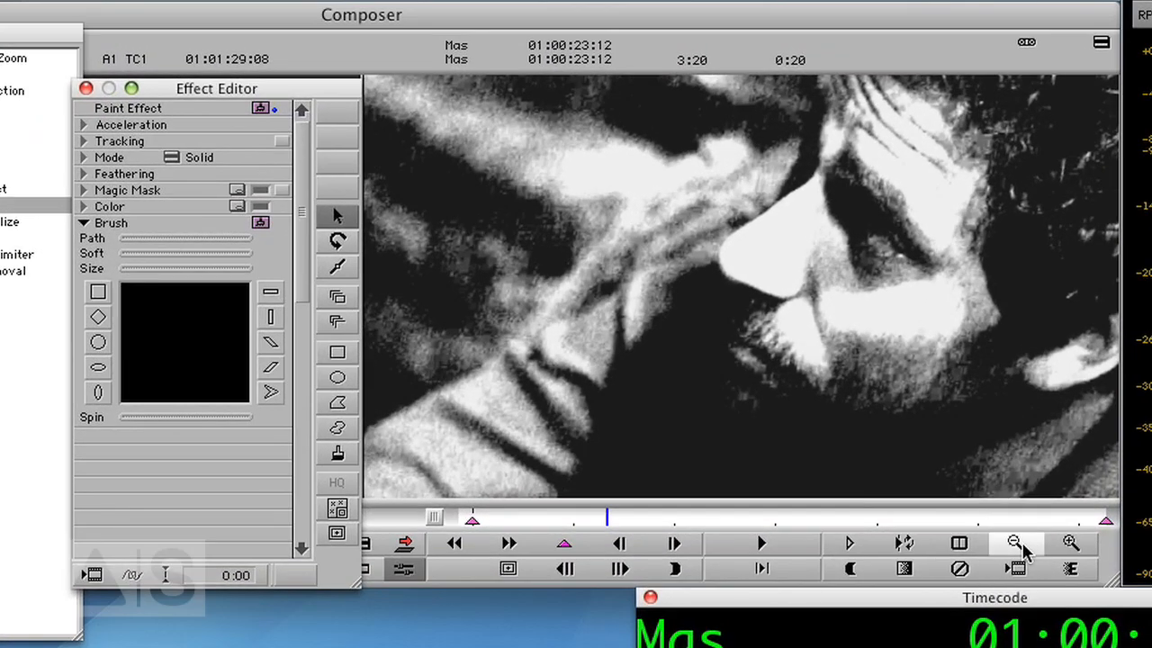
click(1015, 542)
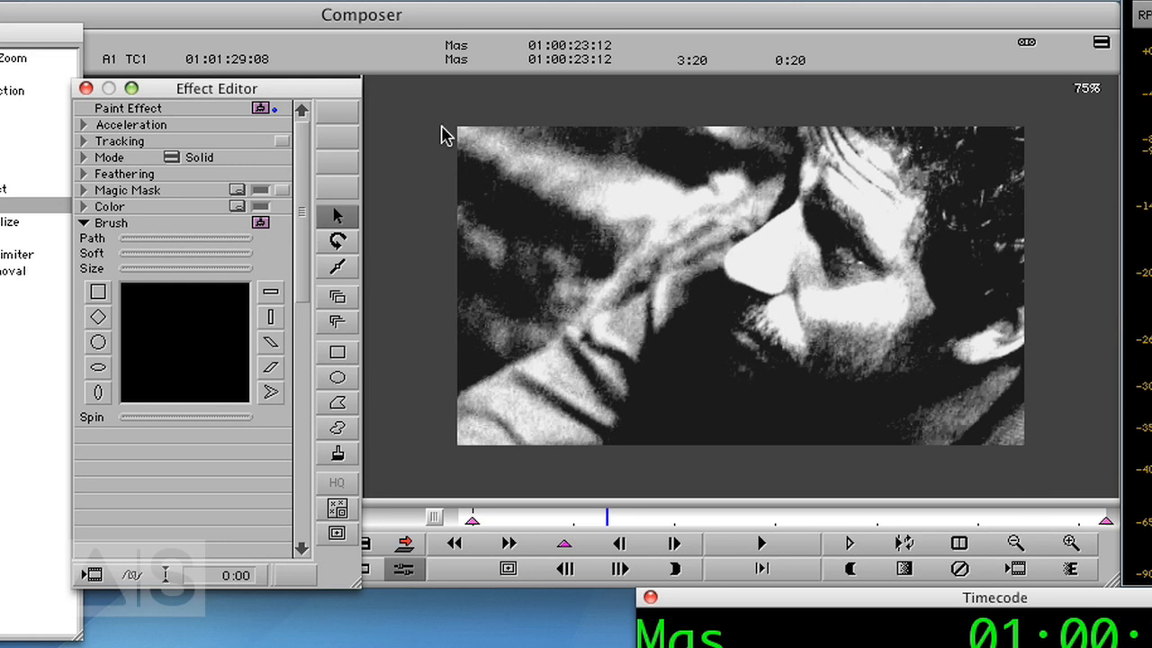
click(339, 351)
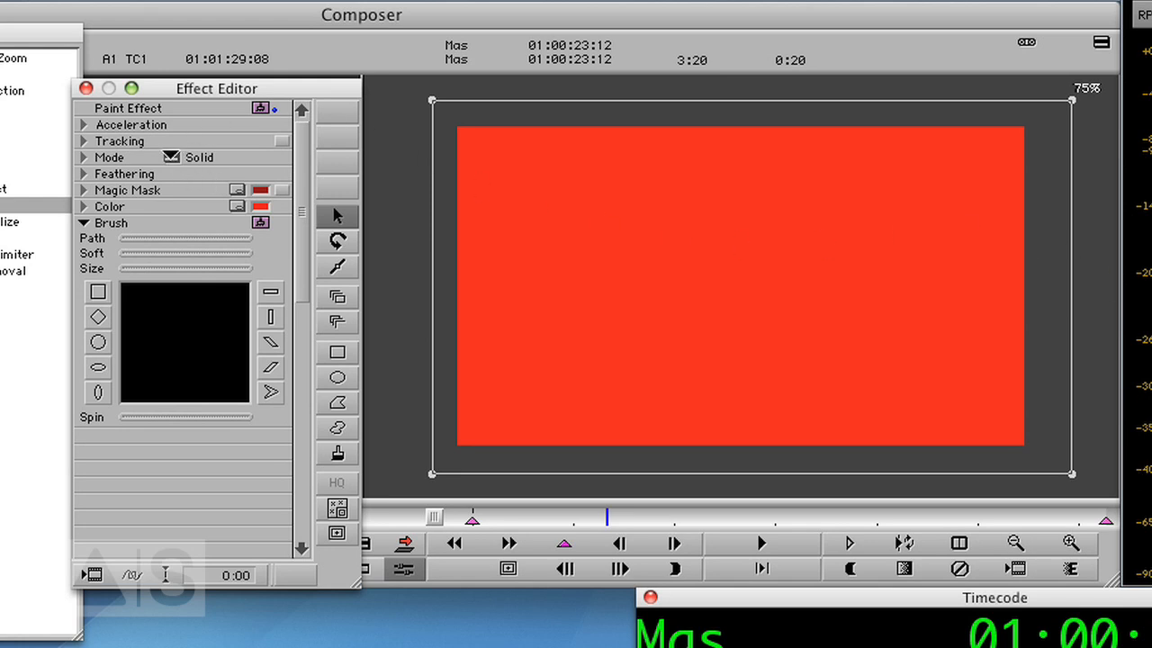
mouse_move(180, 158)
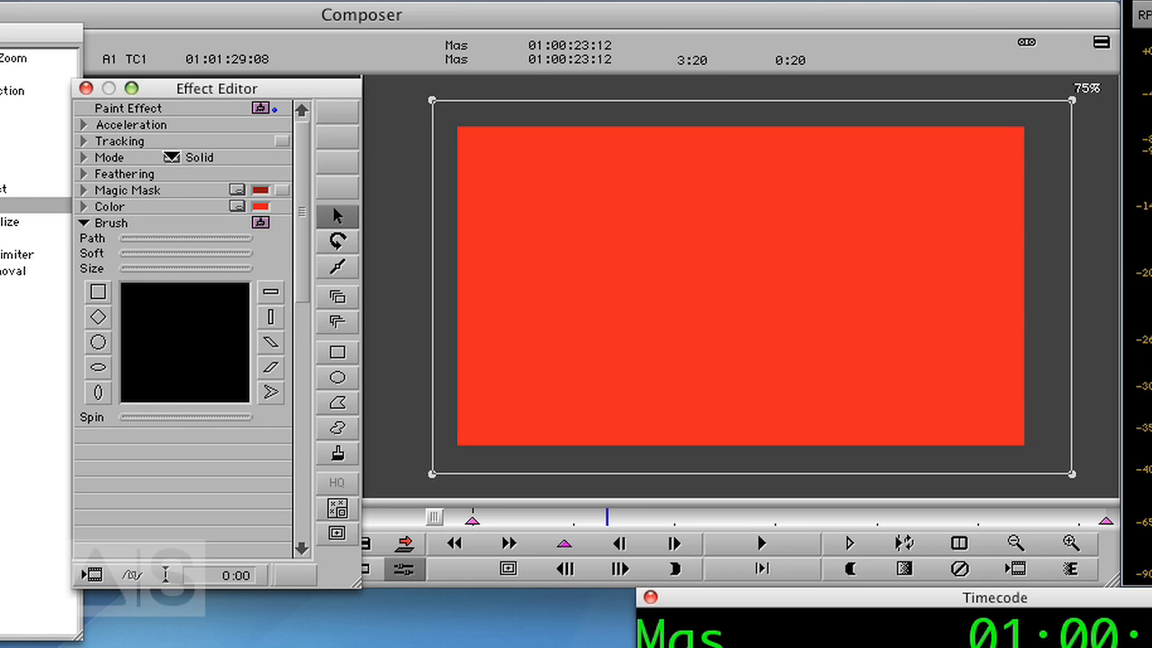
Step: Try the paint modes Colorize and Add, then settle on Subtract for cyan-on-black
click(200, 156)
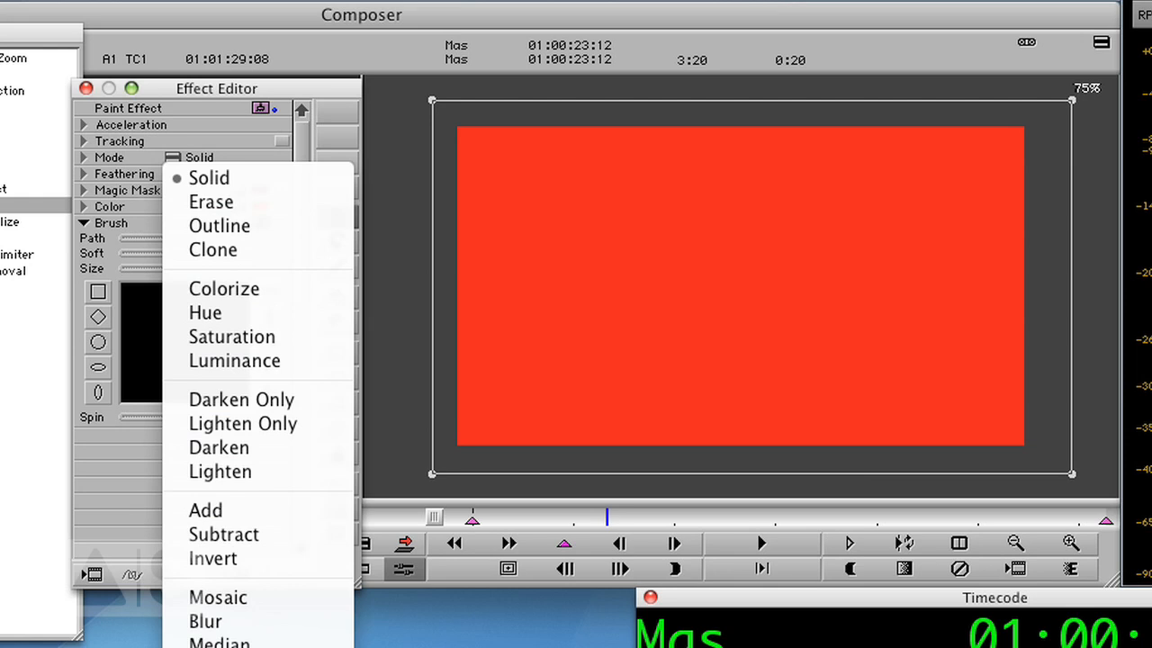
click(223, 288)
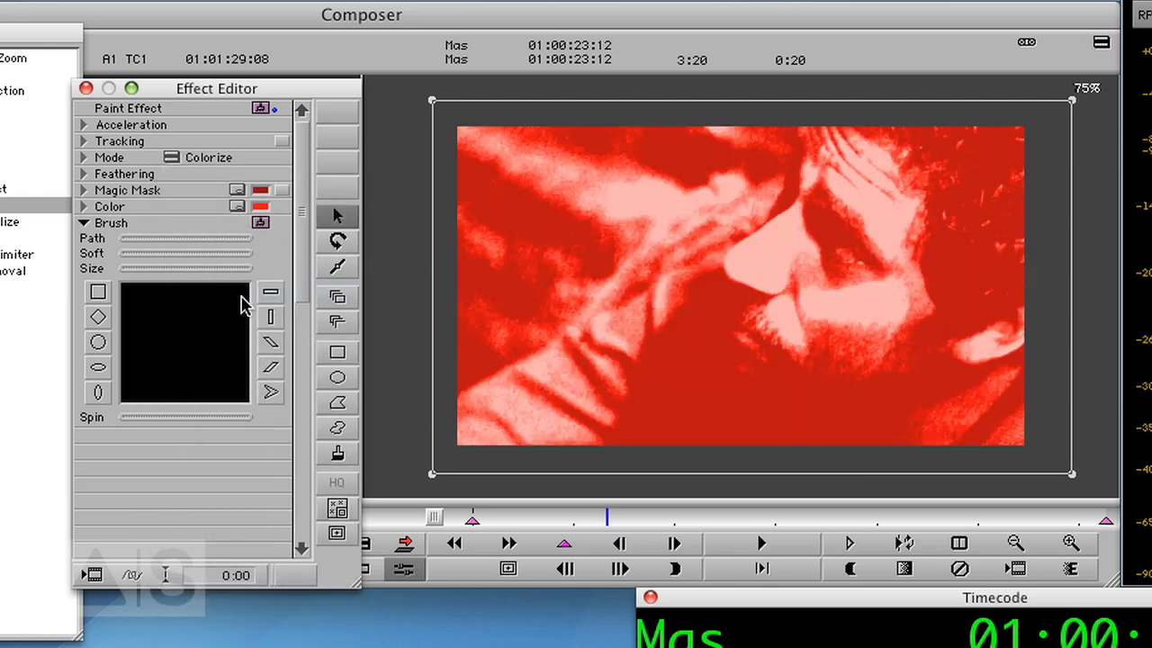
mouse_move(860, 287)
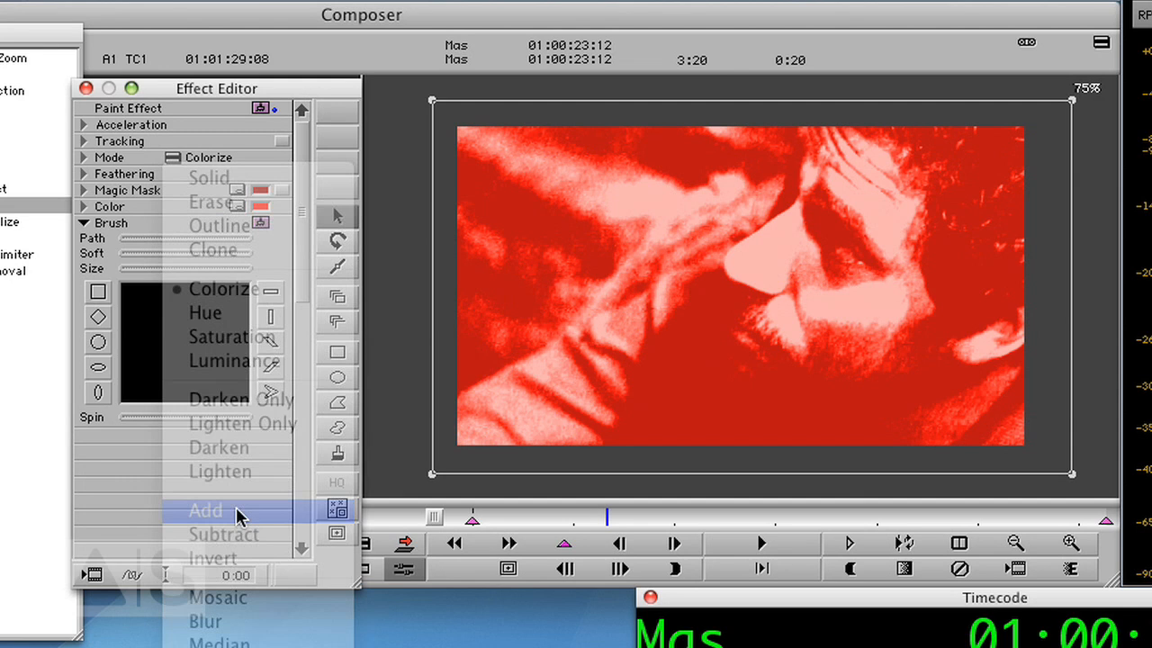
click(206, 511)
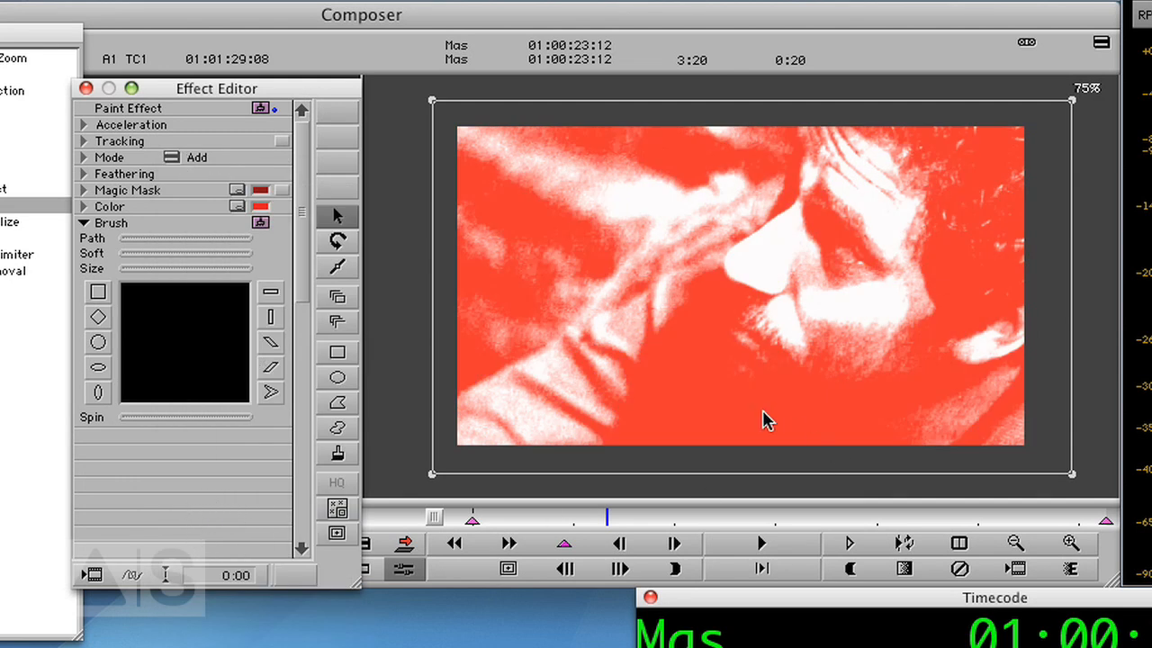
mouse_move(727, 162)
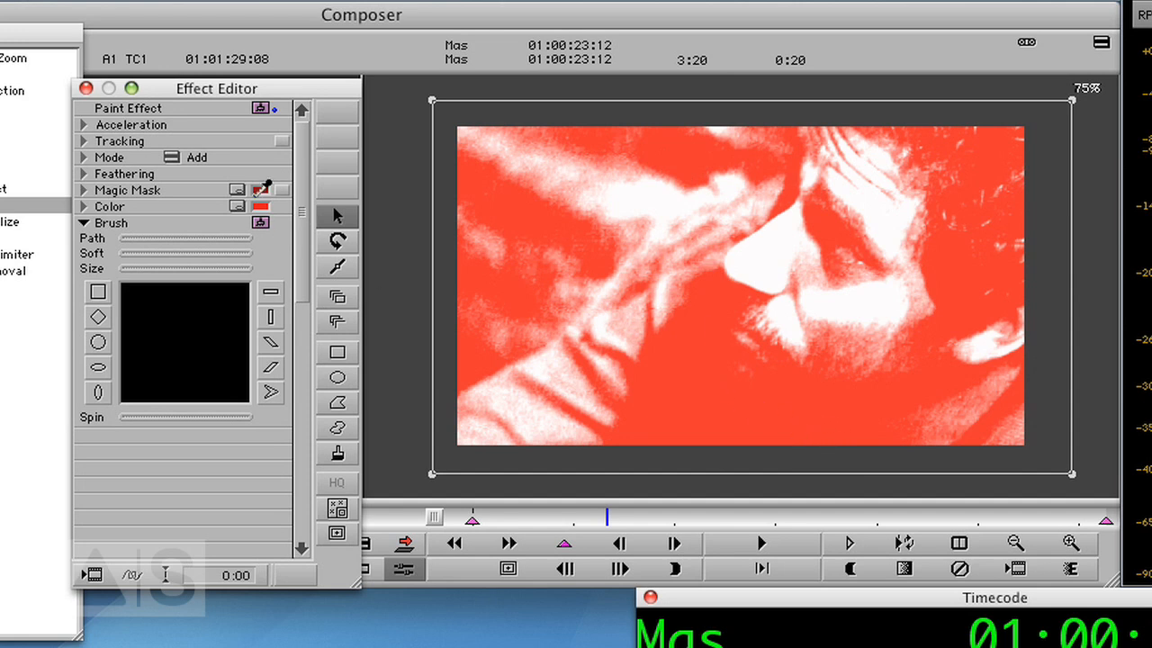
click(196, 157)
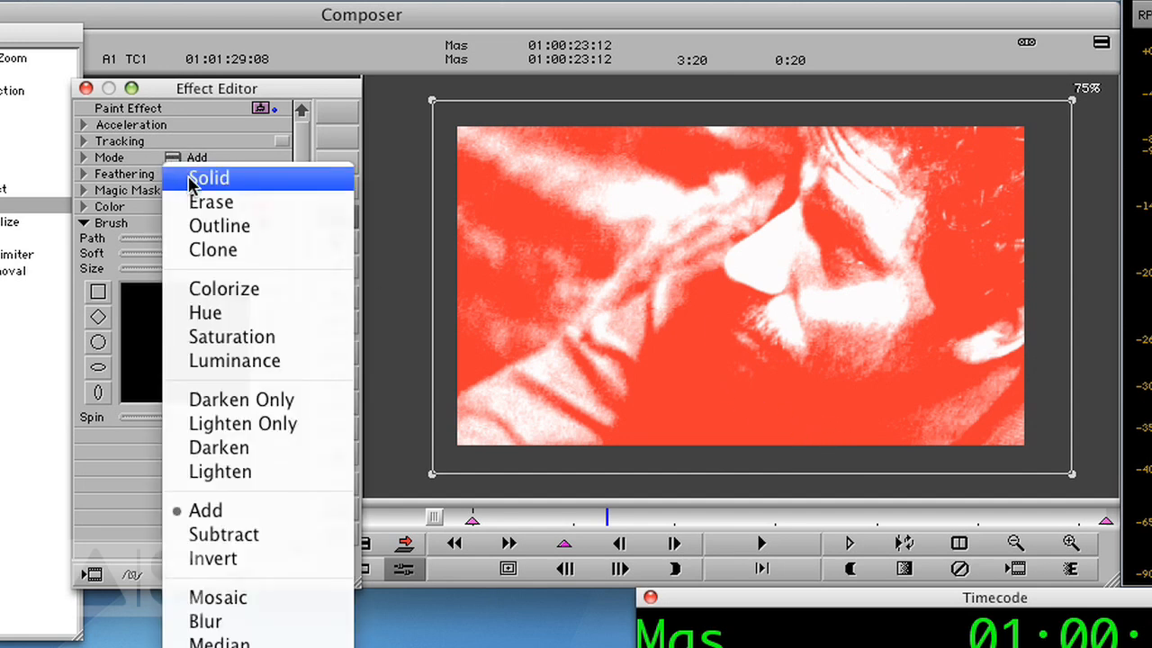
click(223, 533)
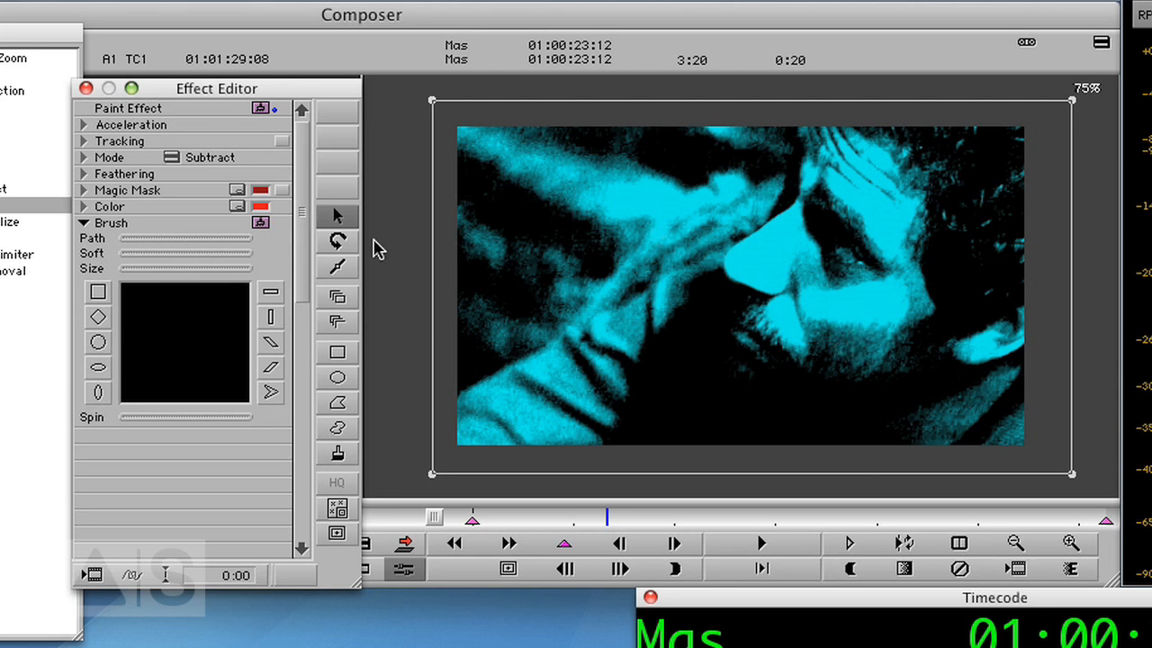
mouse_move(853, 360)
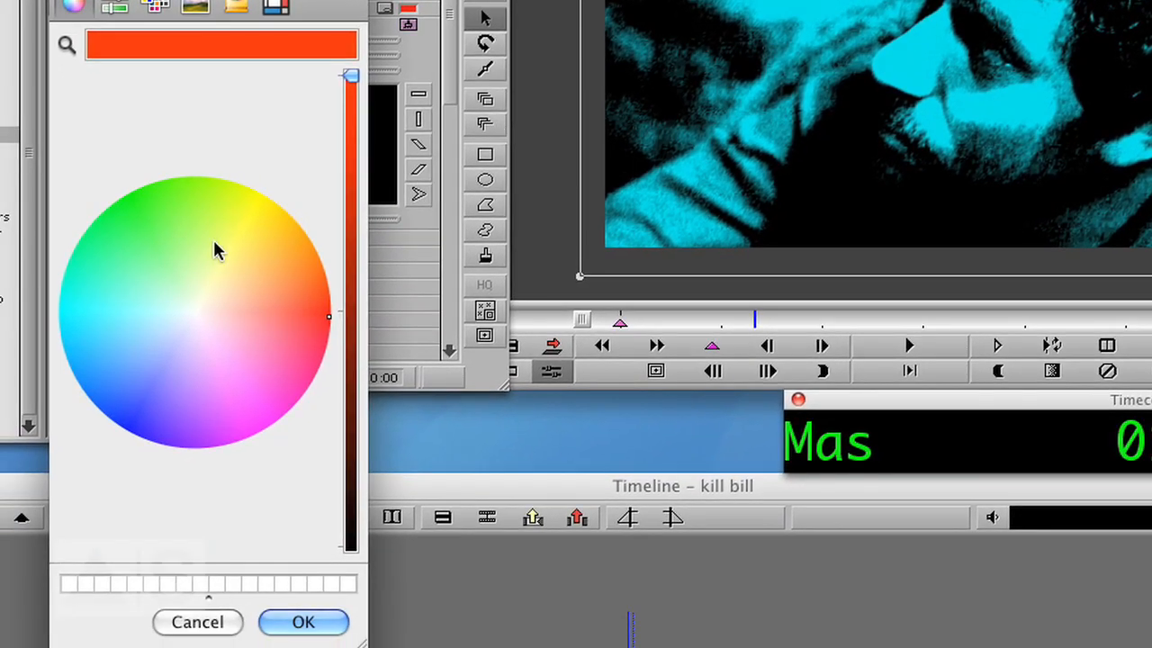
mouse_move(274, 209)
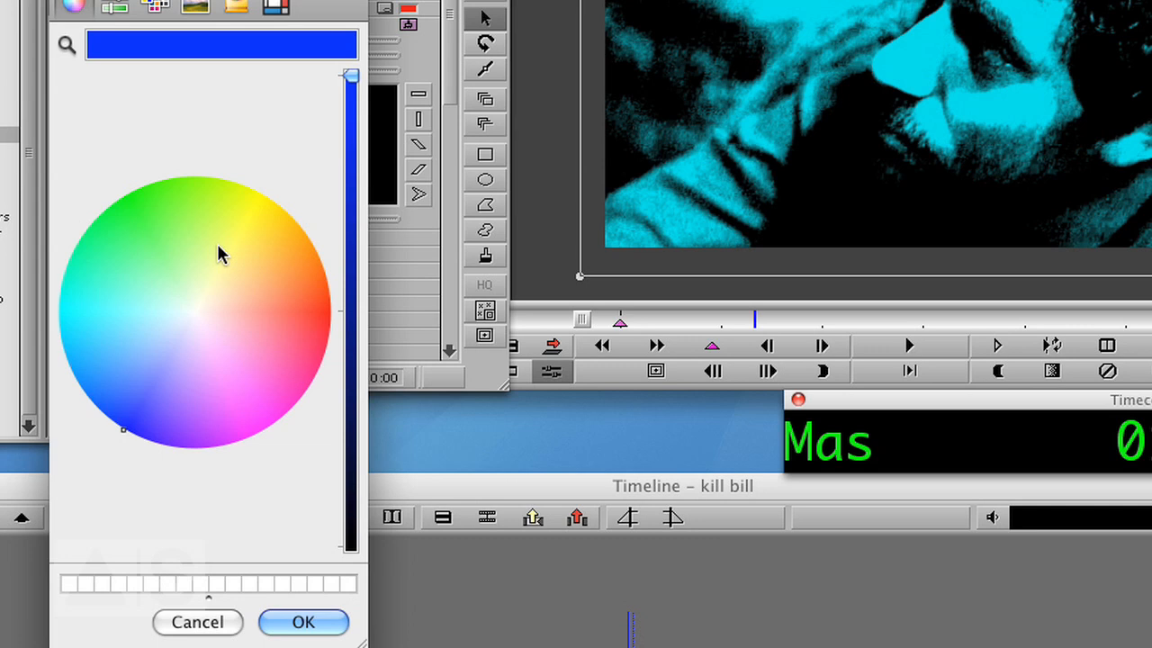
mouse_move(270, 216)
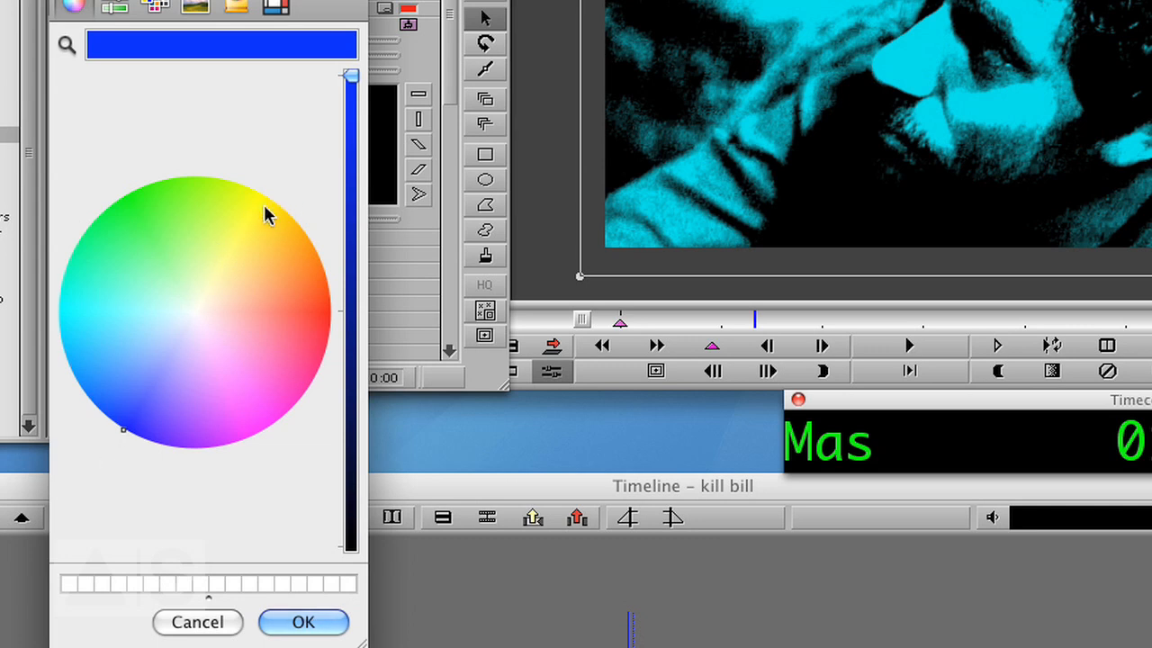
Step: Set the paint colour to blue so Subtract yields yellow highlights on black
click(303, 622)
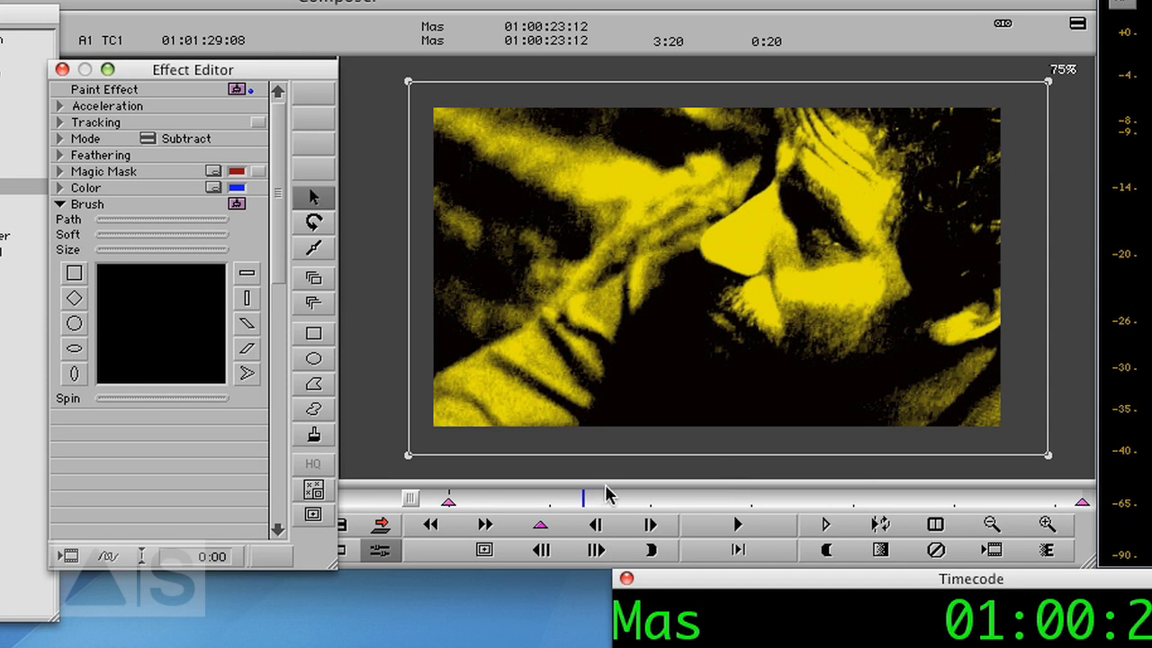
mouse_move(539, 511)
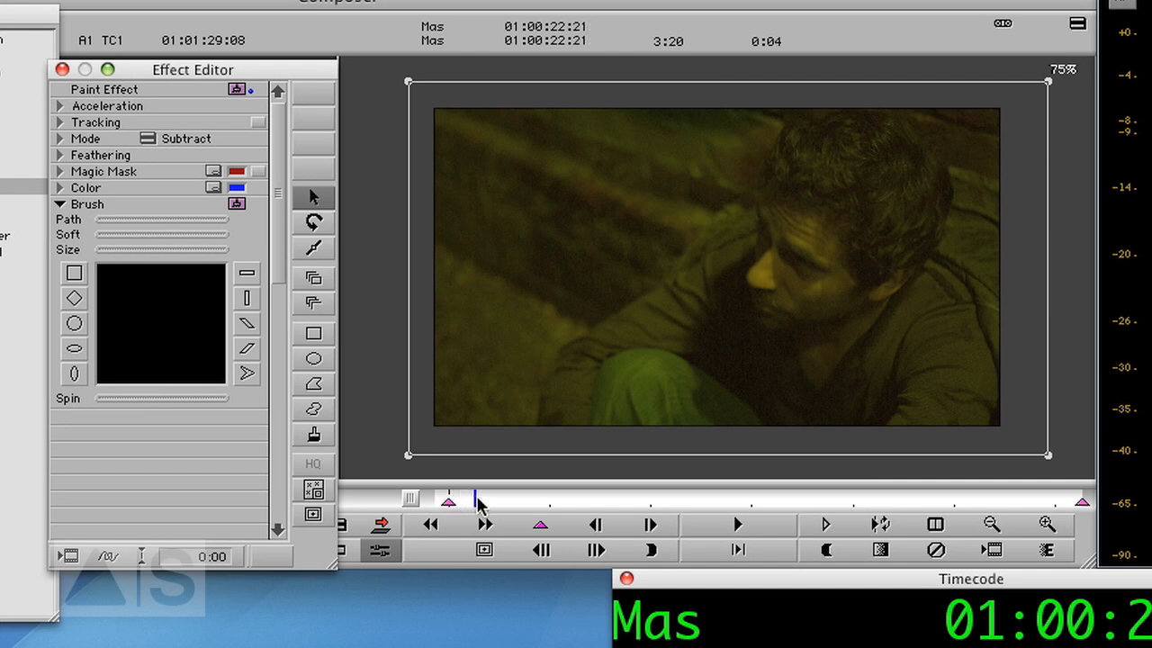
Step: Add a keyframe a few frames in and set Opacity to 0 at the first keyframe so the look fades in
click(594, 524)
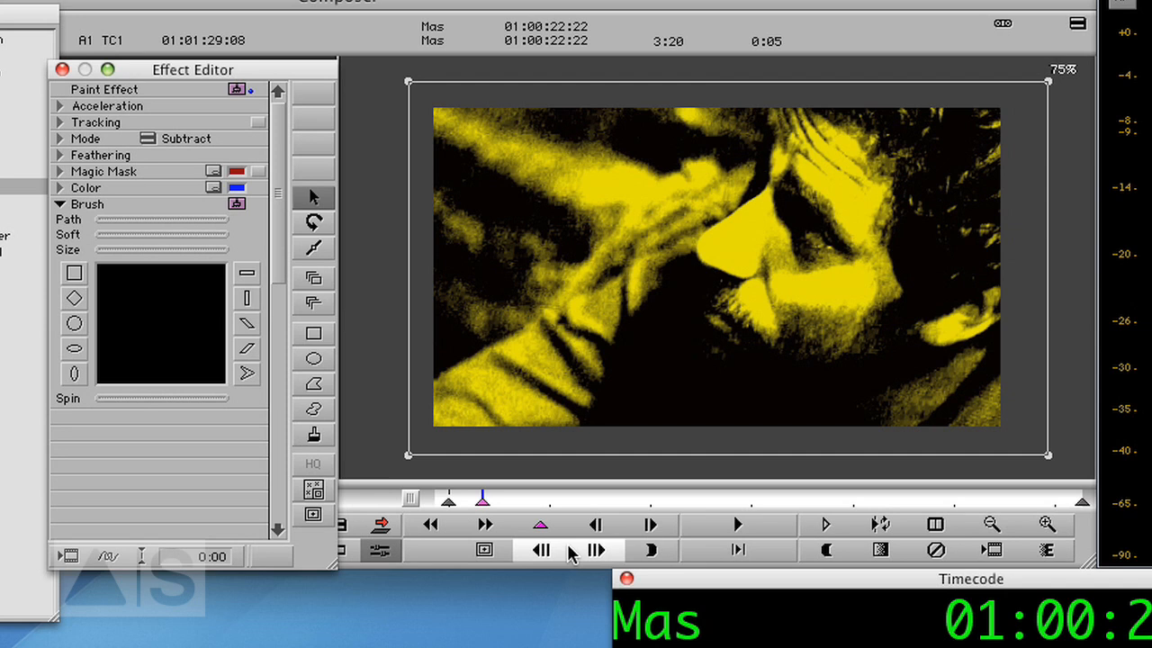
click(450, 500)
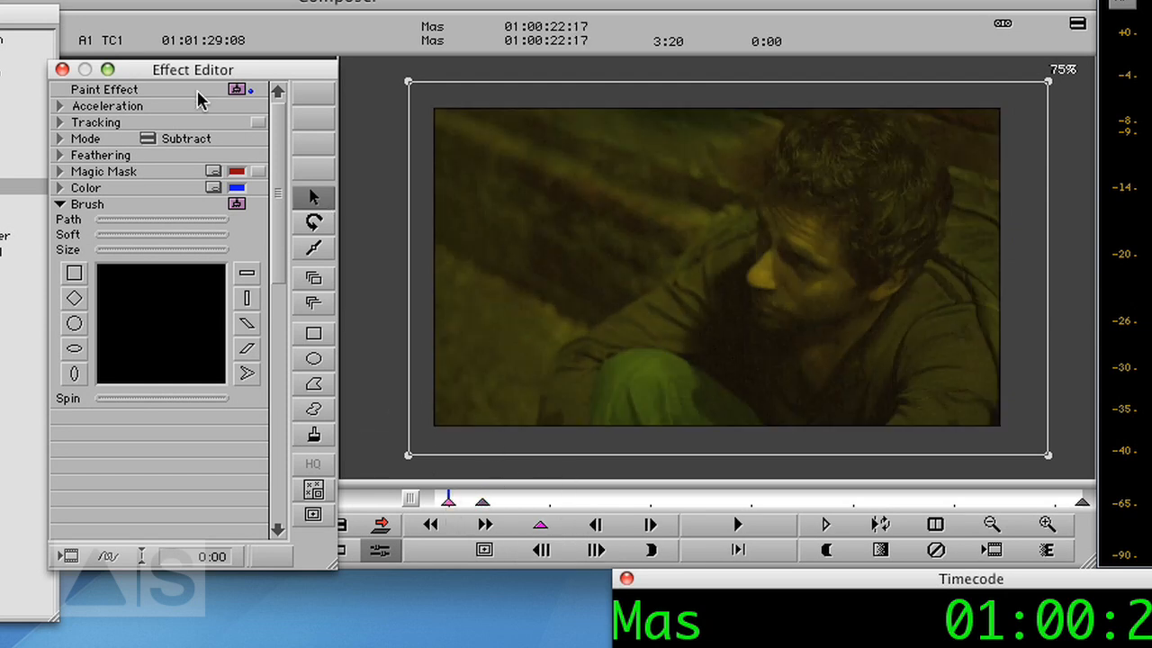
click(61, 137)
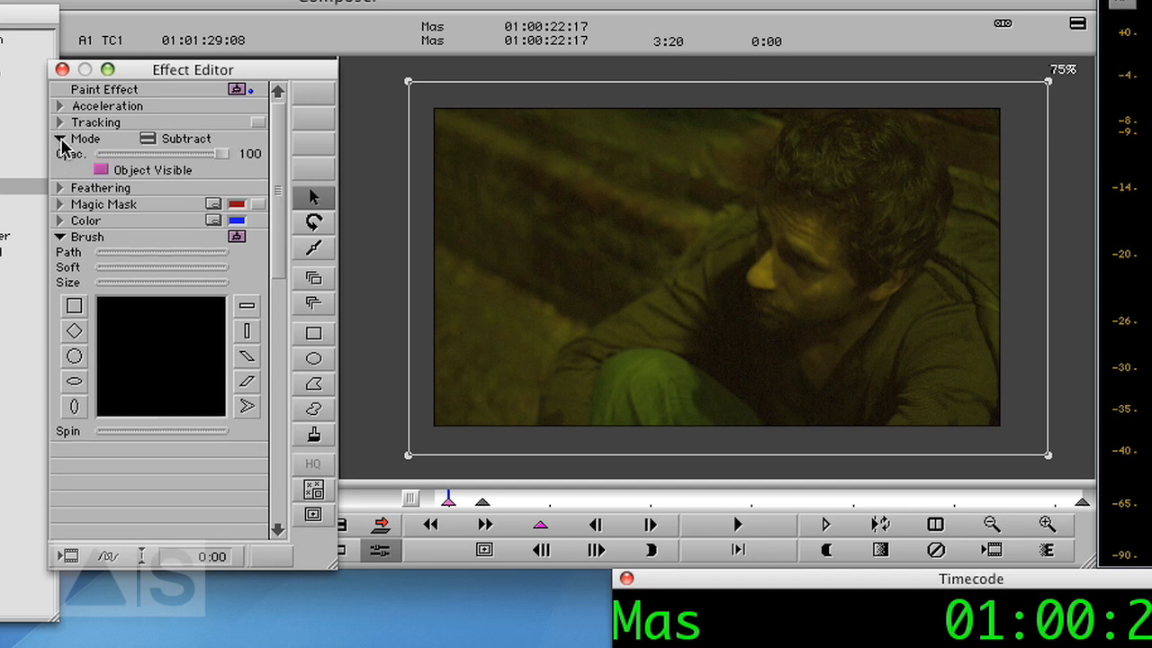
mouse_move(231, 162)
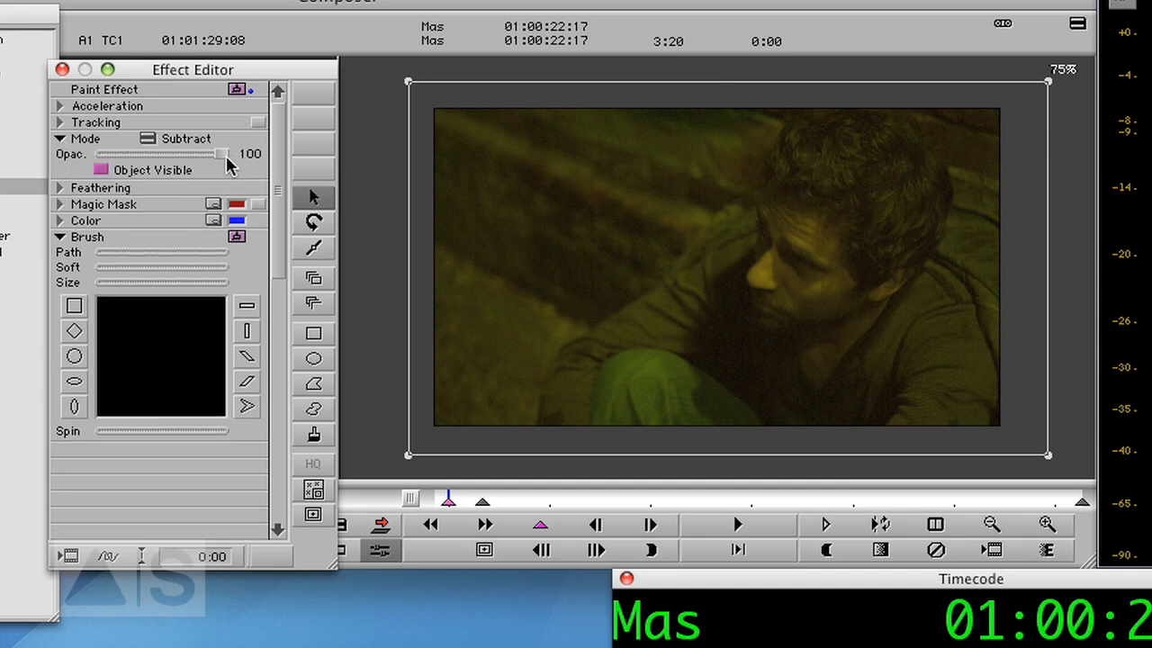
drag(227, 155, 101, 155)
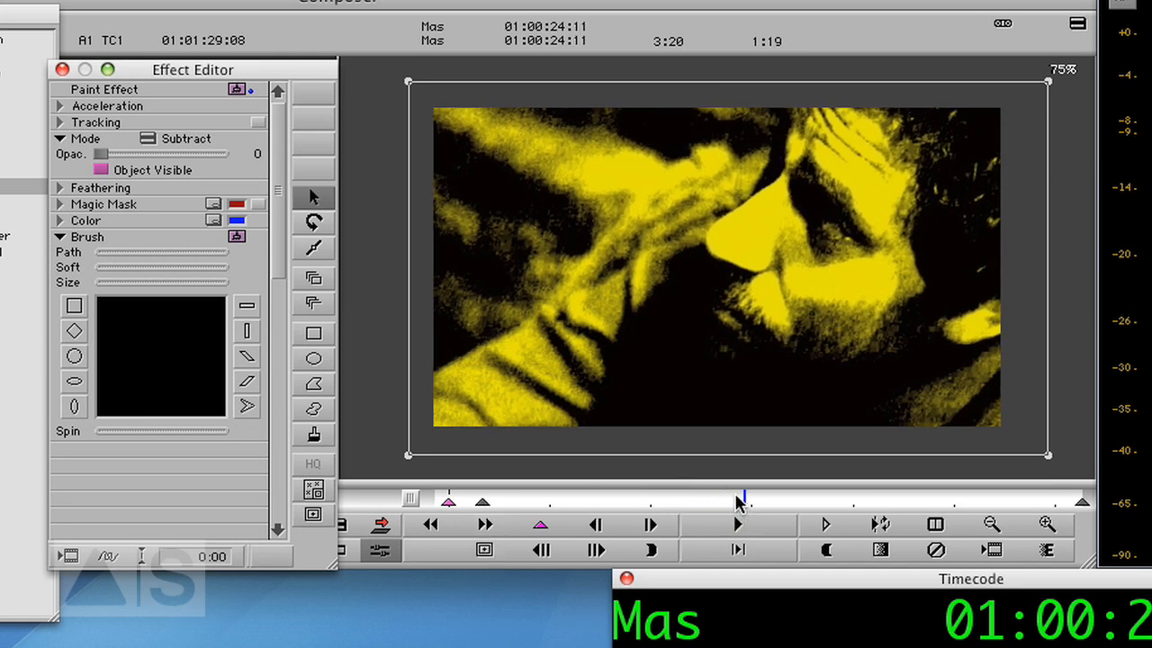
click(737, 524)
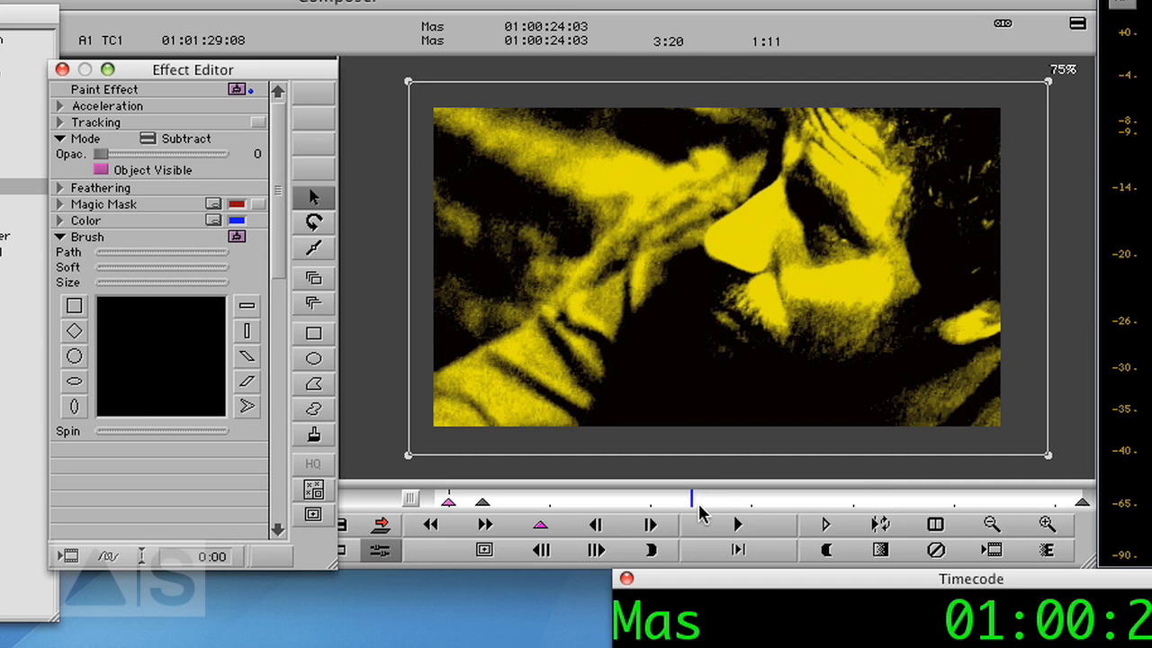
mouse_move(698, 512)
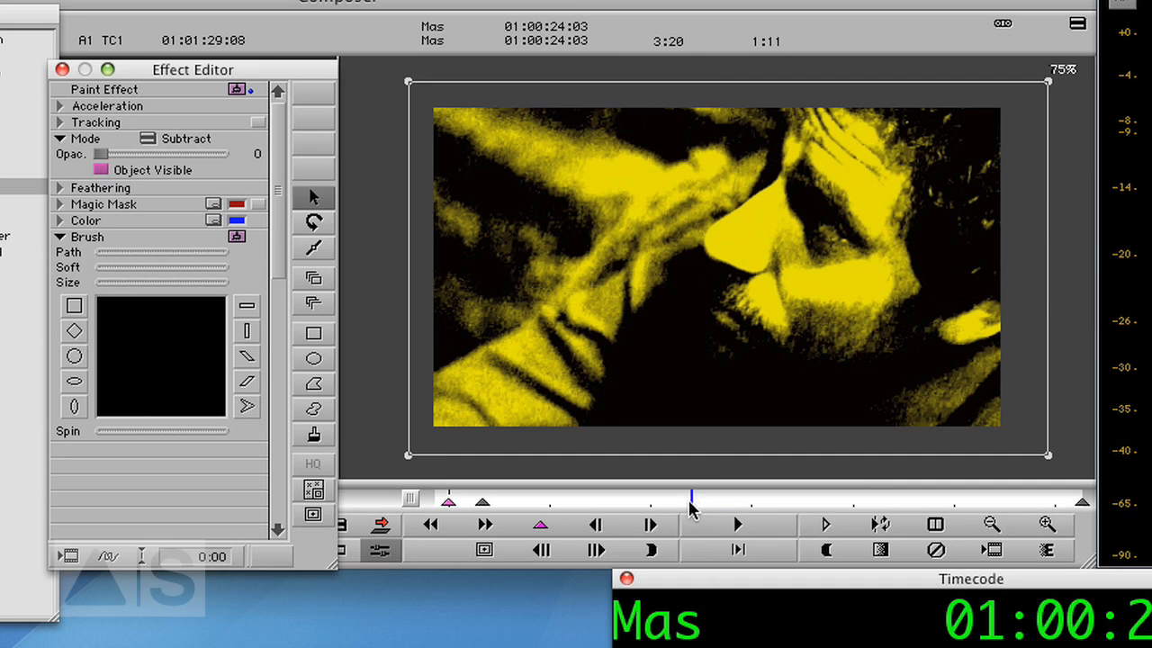
click(590, 496)
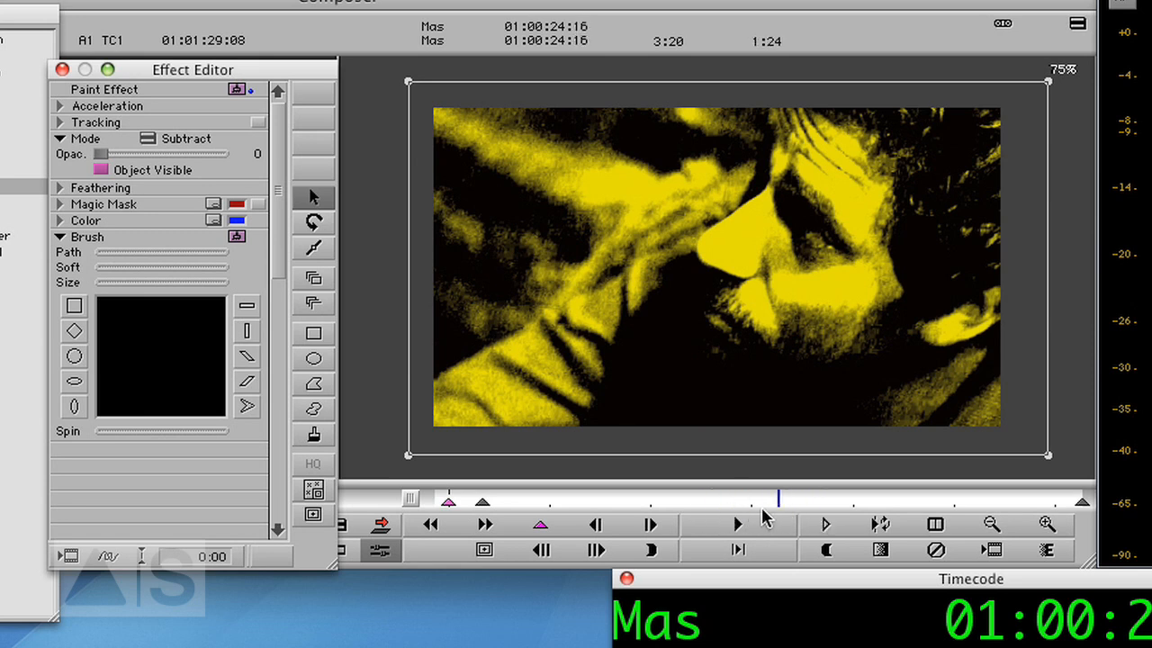
click(683, 497)
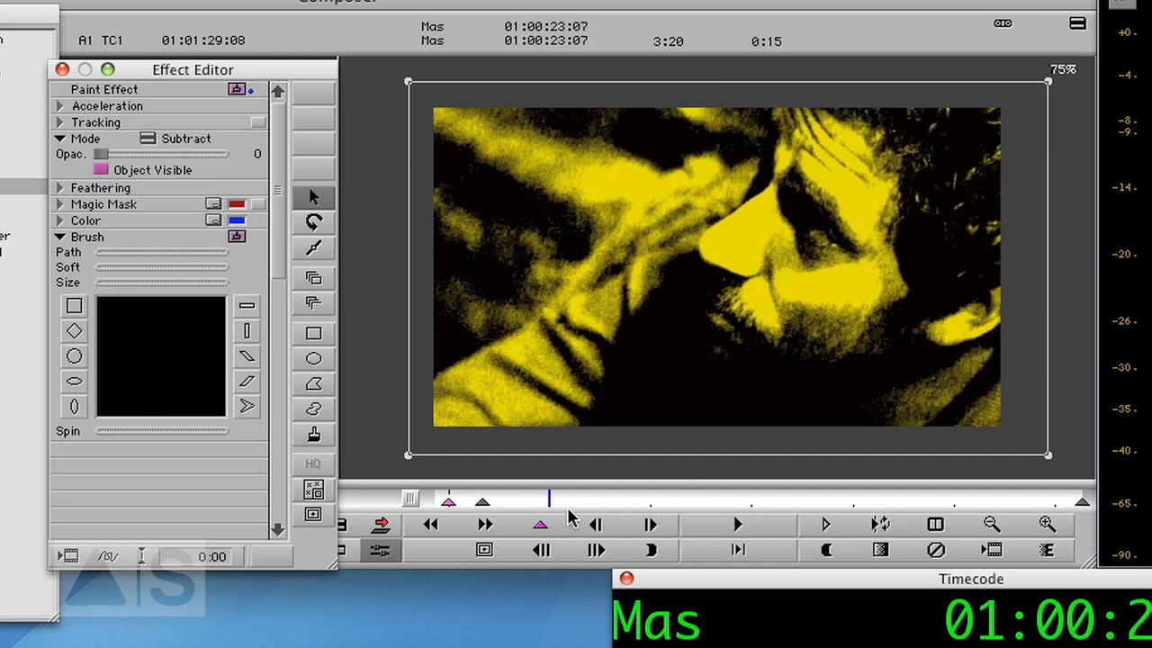
click(593, 524)
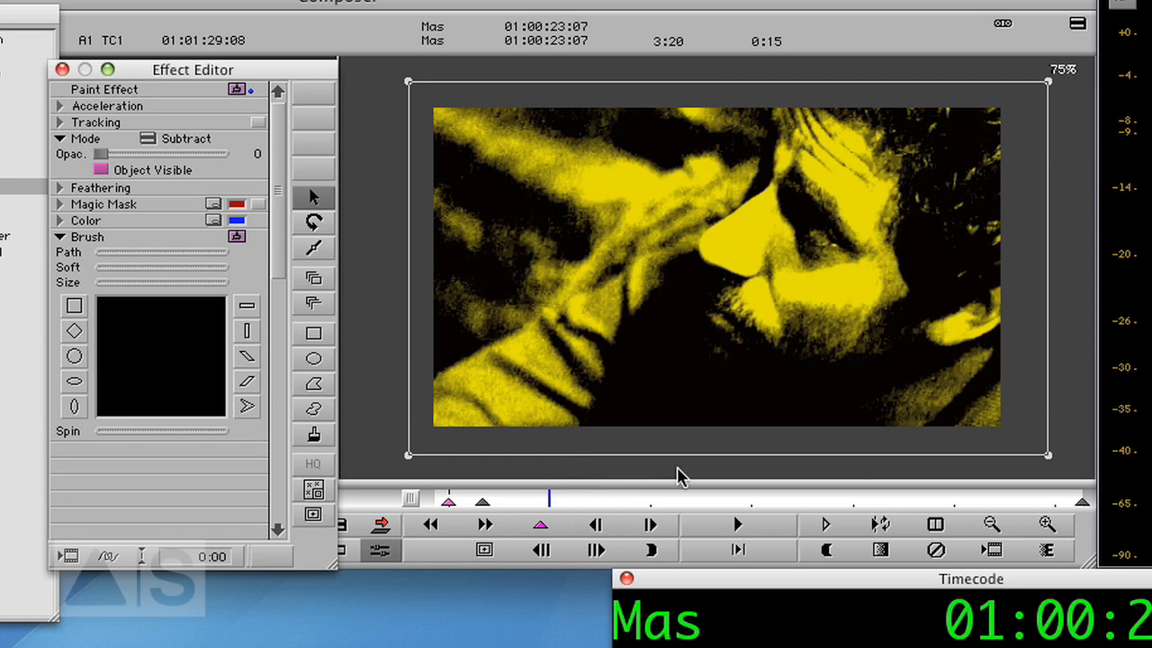
click(738, 524)
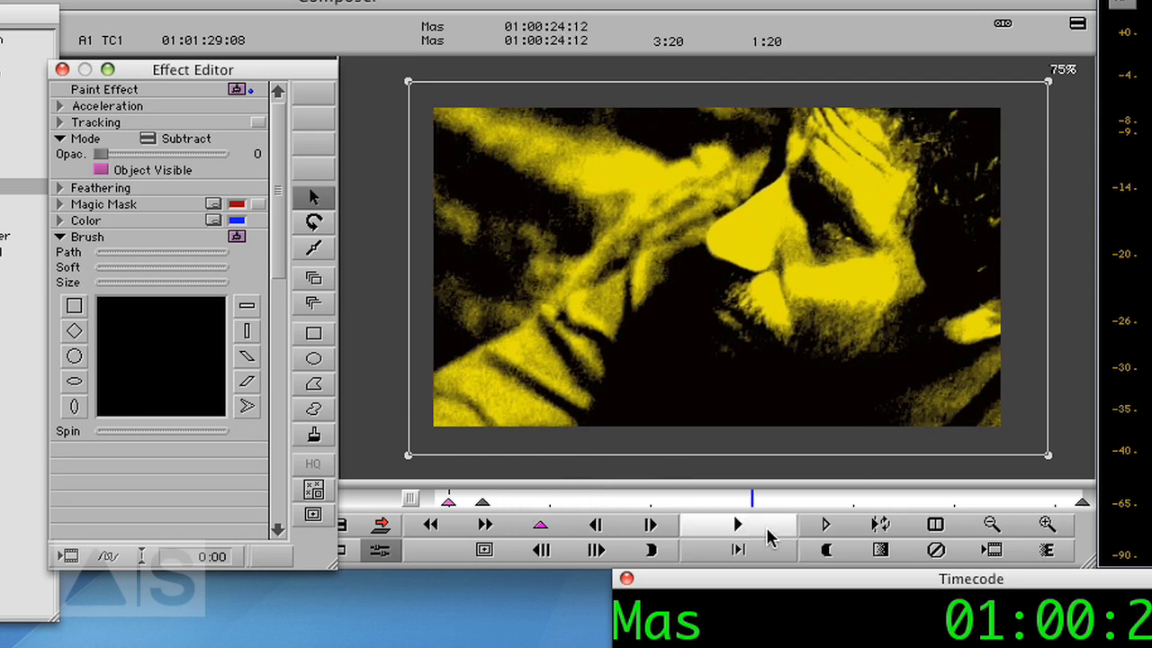
click(61, 68)
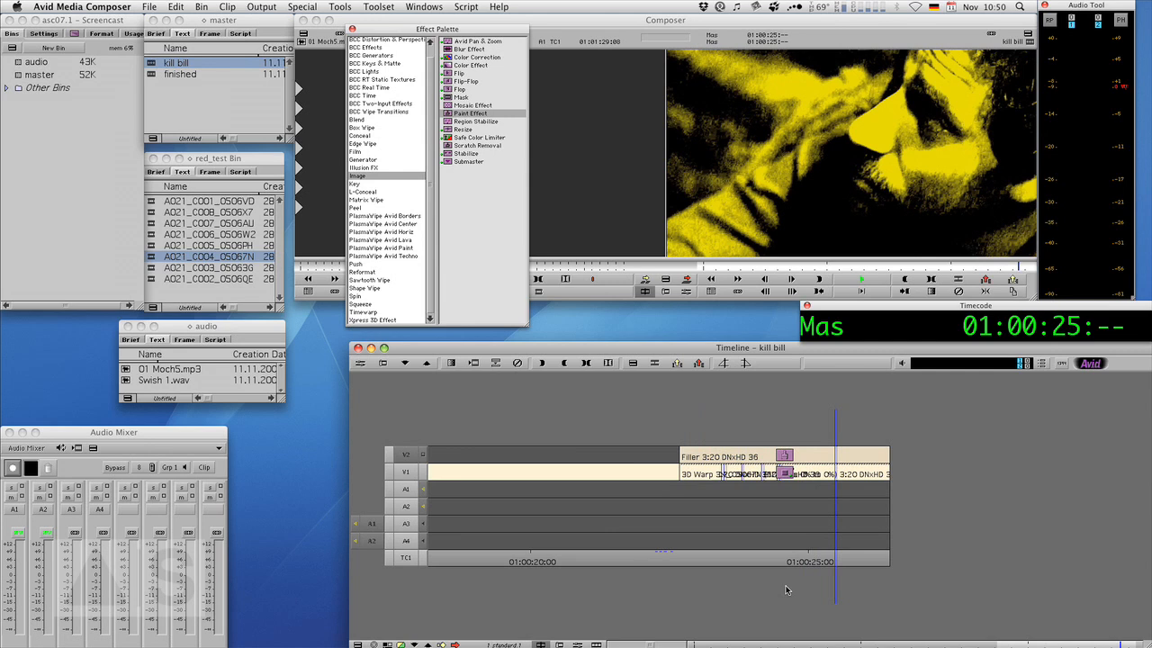
Step: Park the playhead before the effect in the kill bill sequence and play it back
click(669, 558)
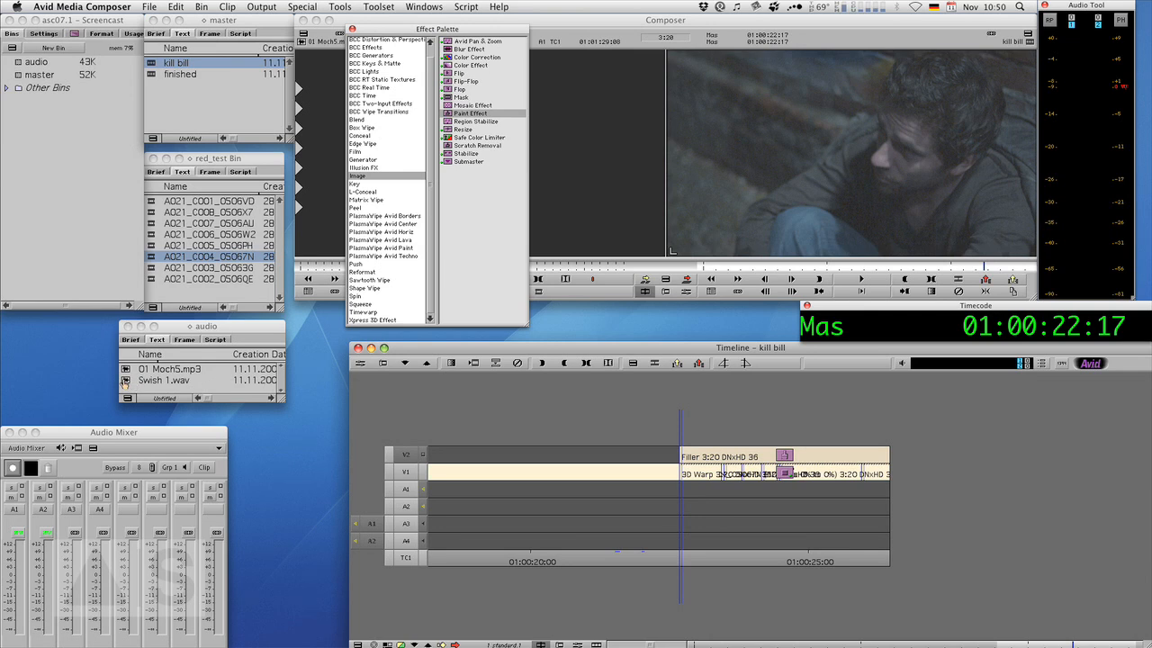
click(349, 28)
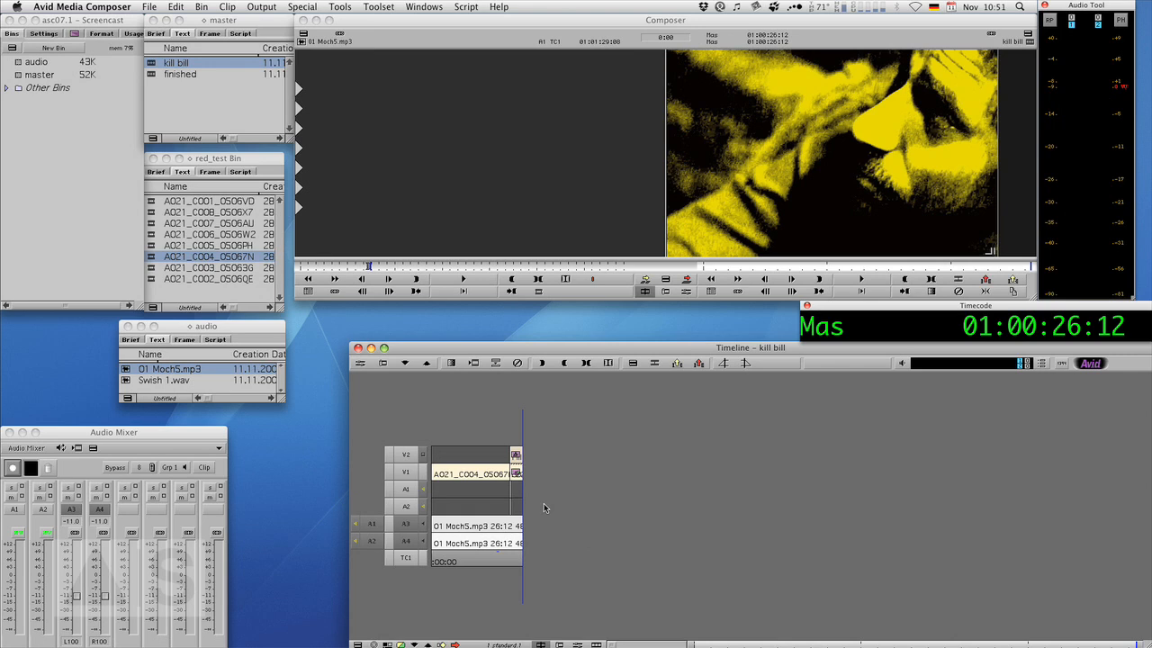
mouse_move(579, 520)
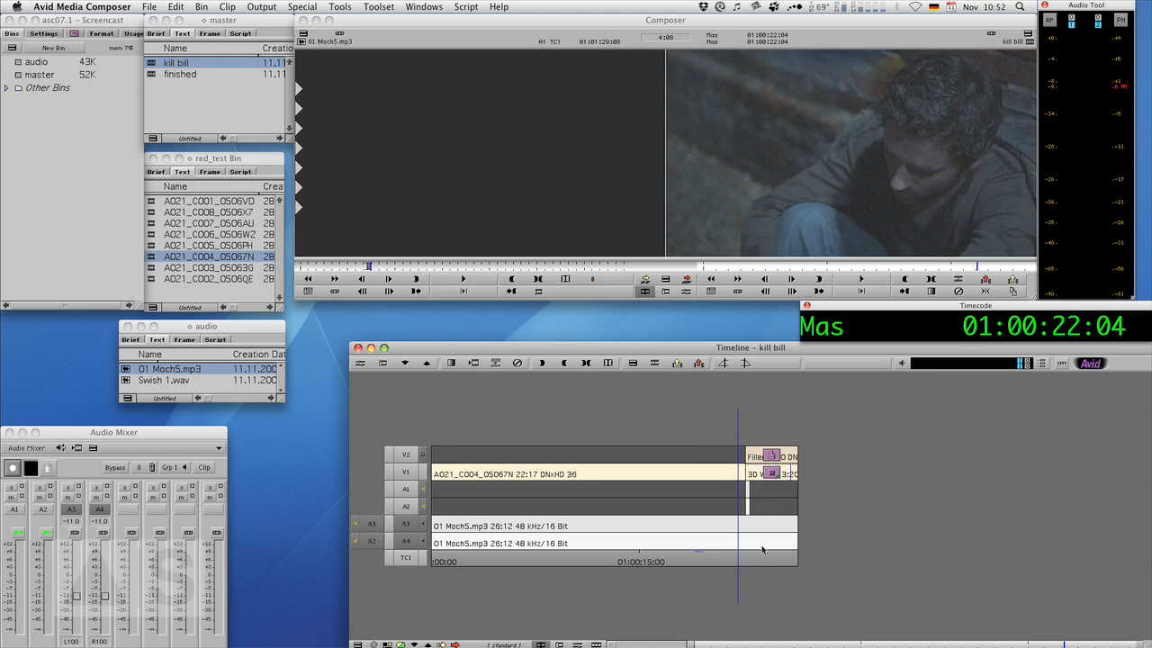
mouse_move(799, 536)
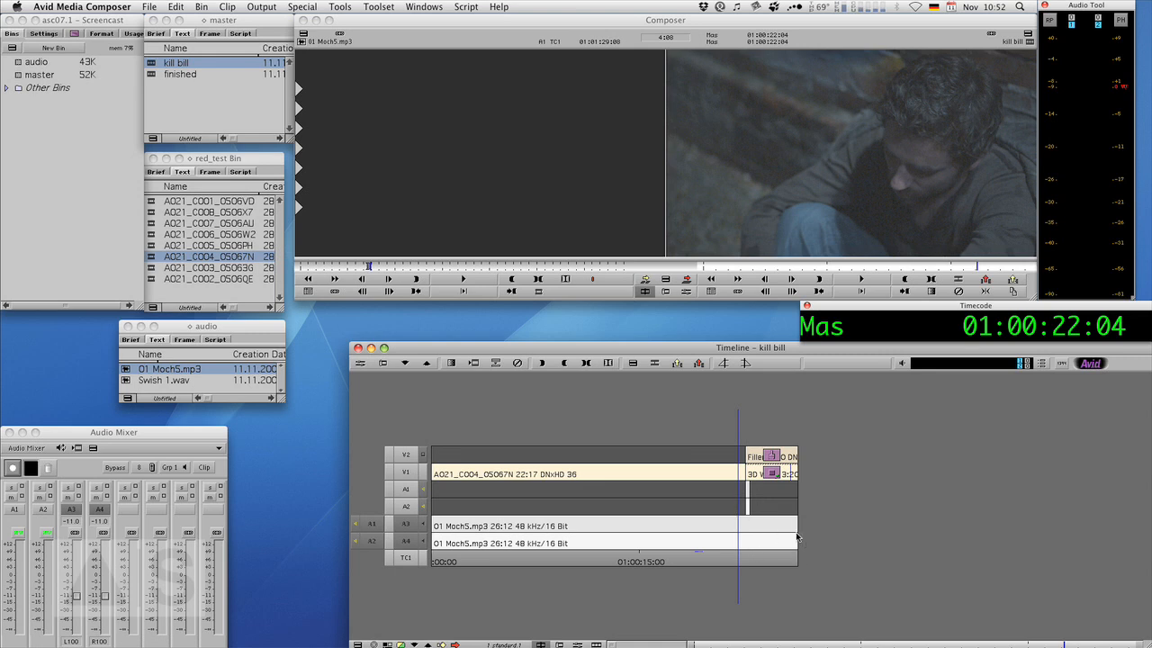
Step: Edit 01 Moch5.mp3 onto tracks A1 and A2 beneath the clip
click(601, 322)
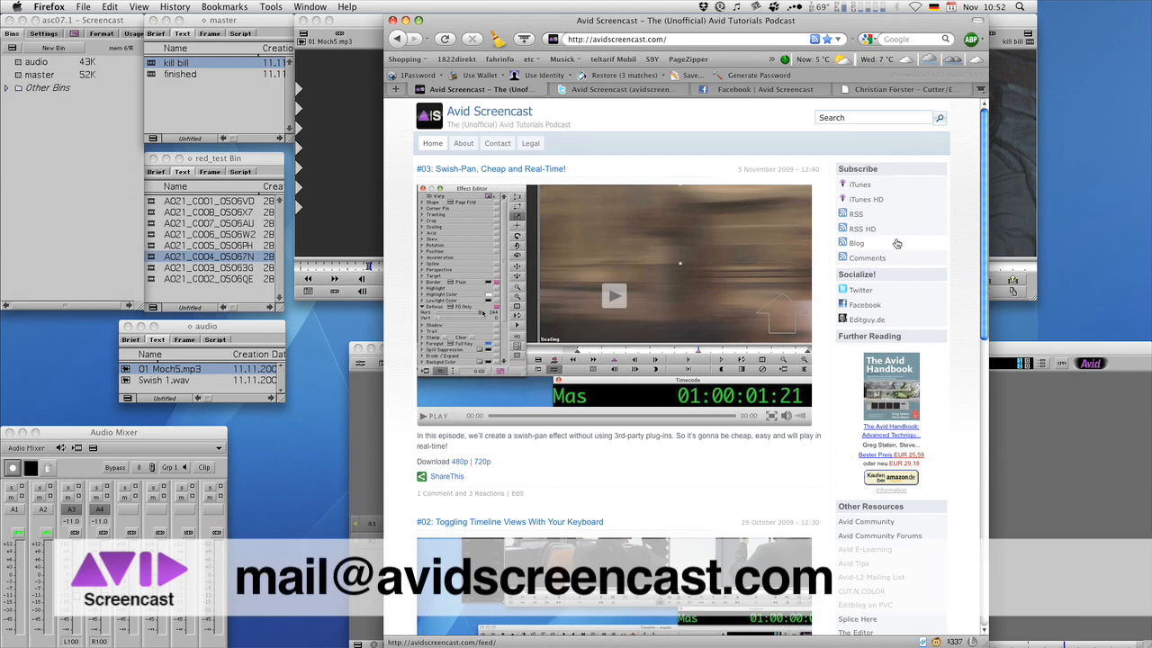
mouse_move(893, 245)
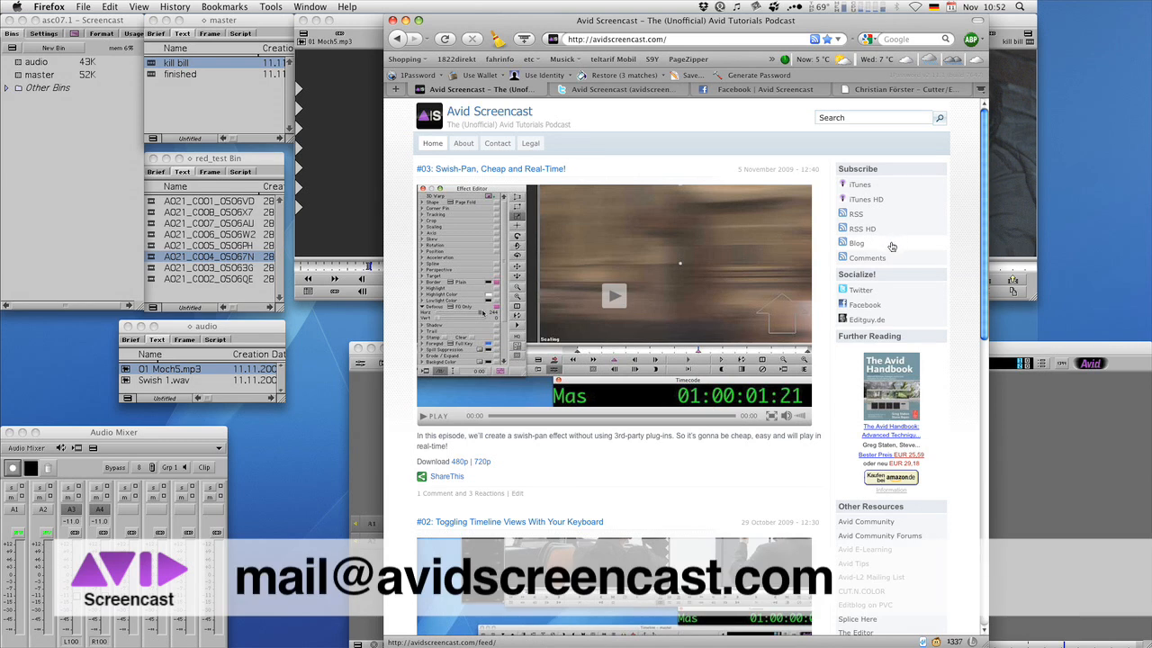